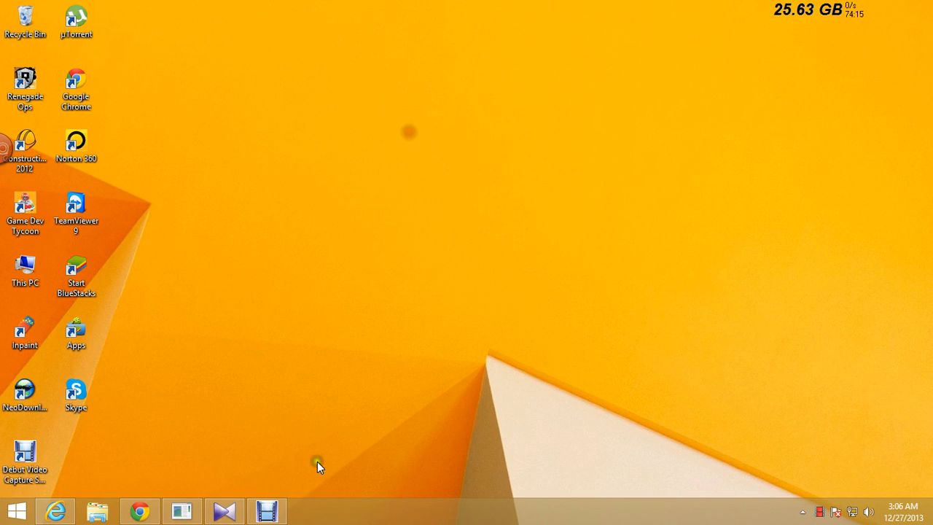
mouse_move(265, 511)
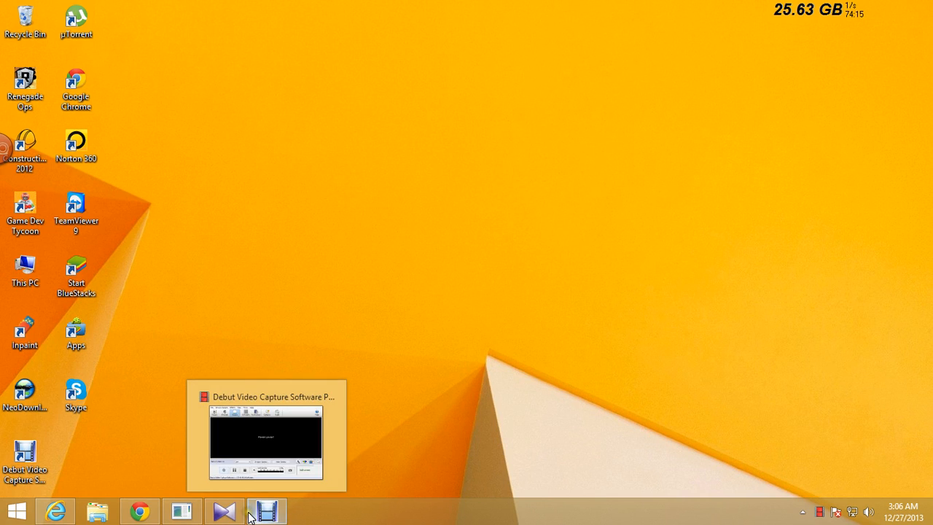
mouse_move(25, 396)
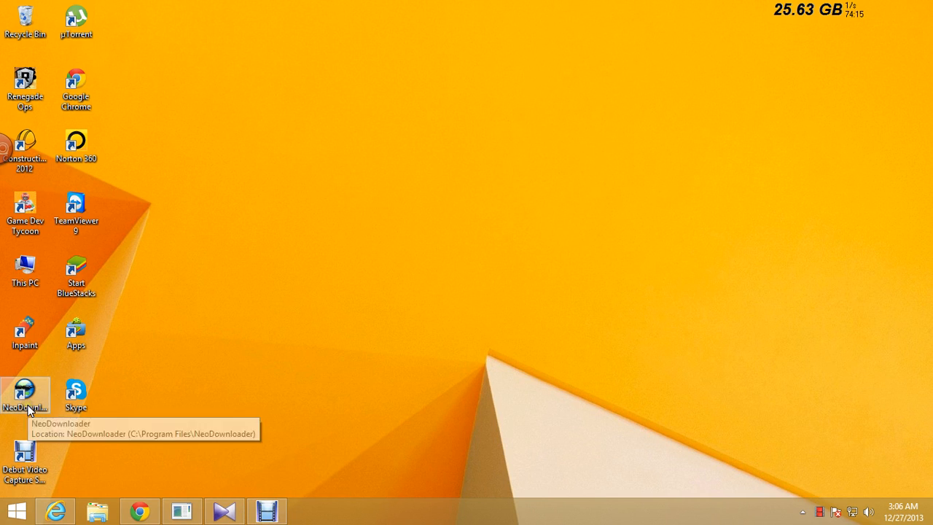
mouse_move(140, 510)
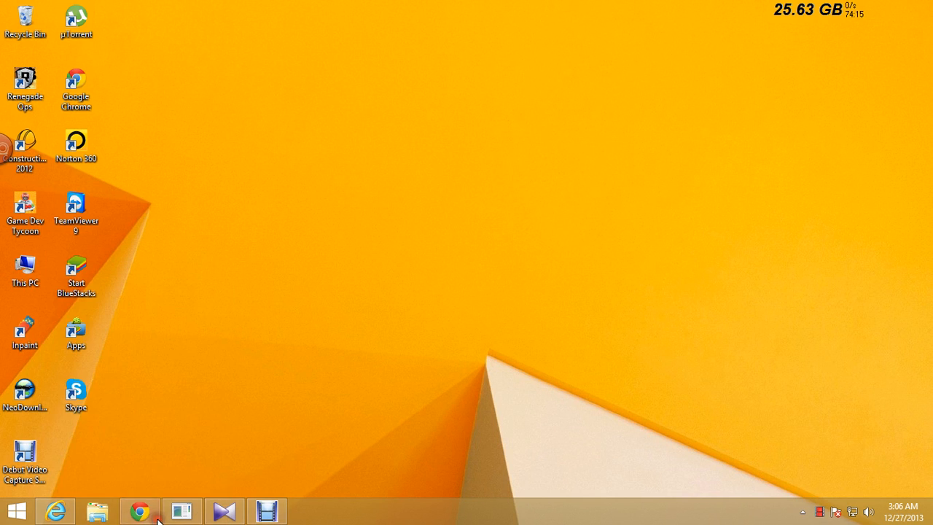
- Search Google for neodownloader from the Chrome address bar
left_click(140, 510)
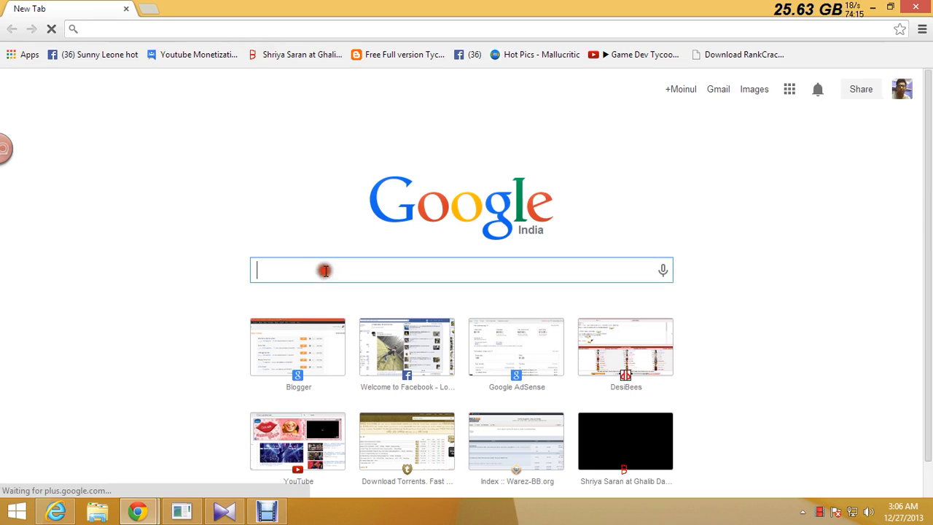
type("neod")
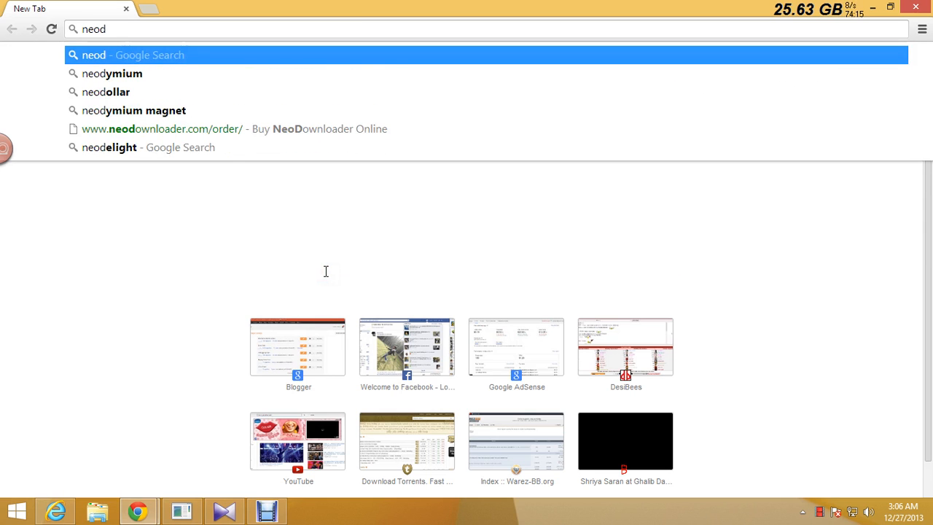
type("ow")
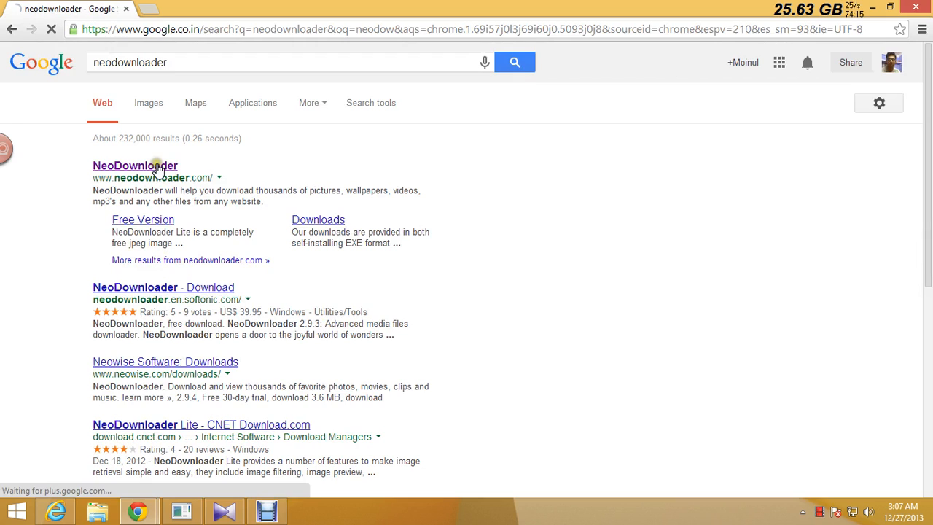
mouse_move(143, 219)
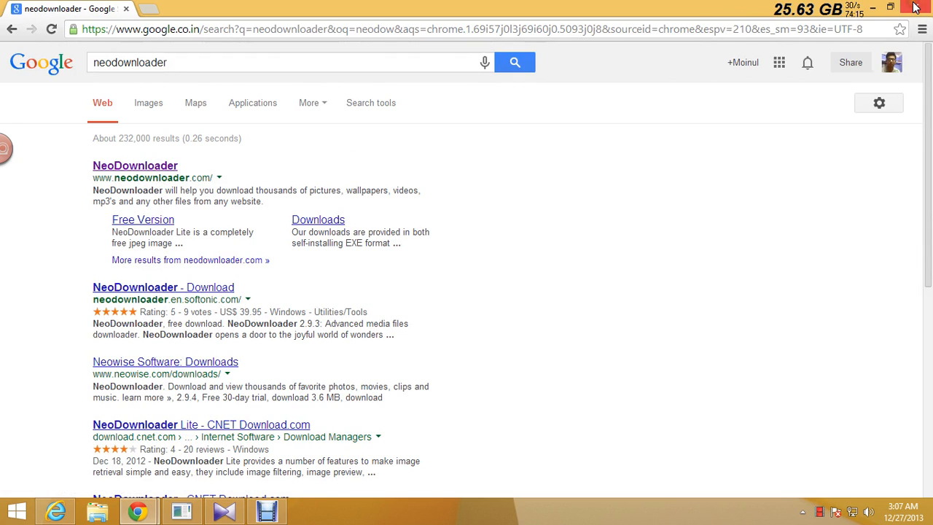
- Launch NeoDownloader from the desktop, continue past the trial notice, then return to Chrome
left_click(915, 7)
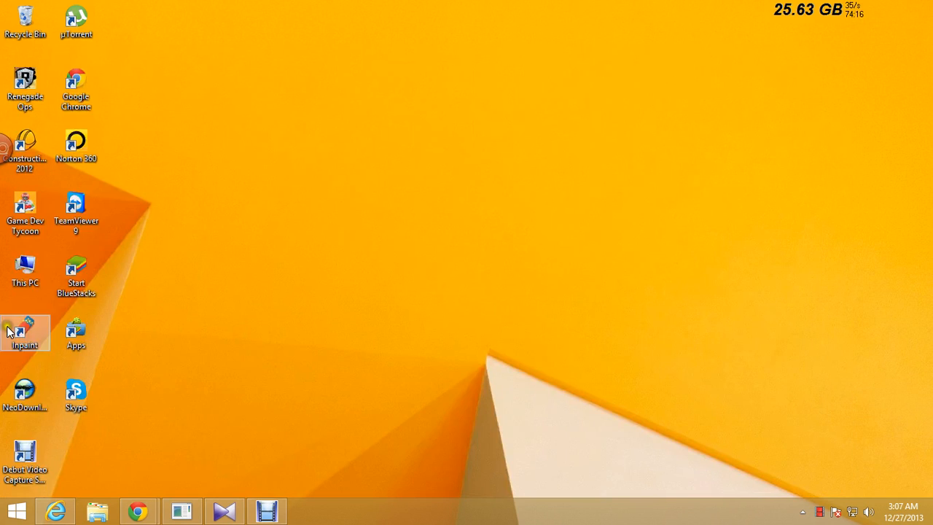
double_click(24, 391)
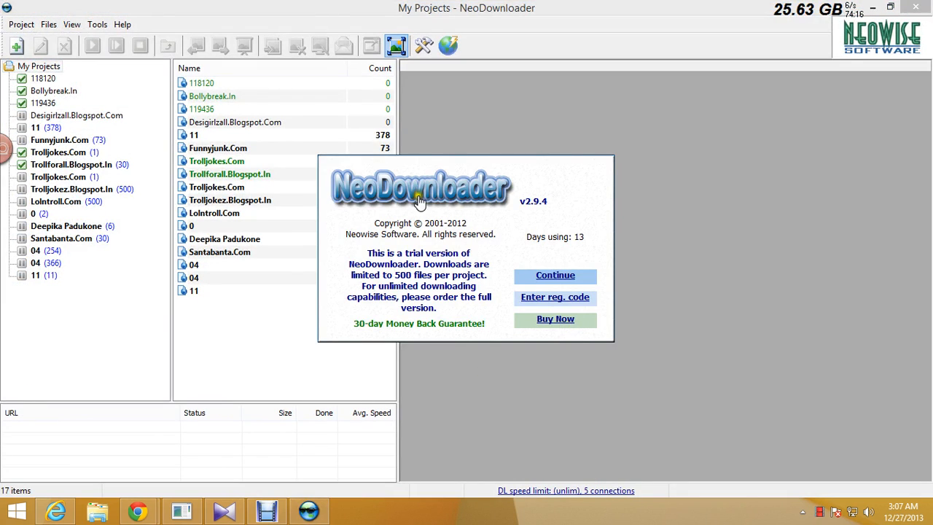
left_click(555, 274)
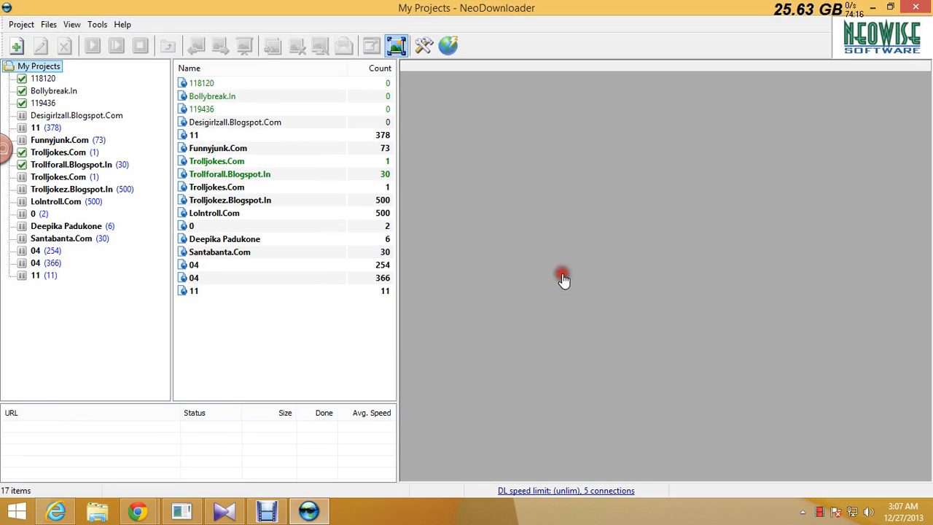
mouse_move(499, 59)
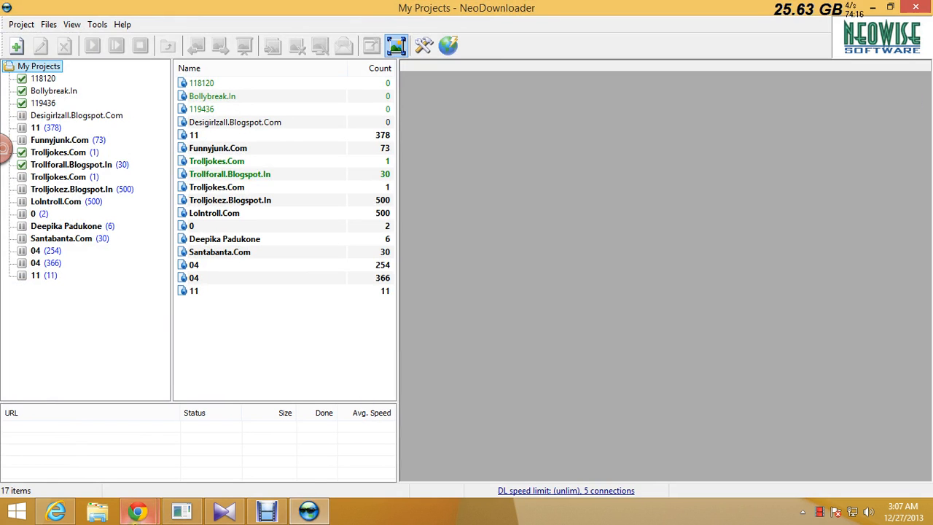
left_click(137, 510)
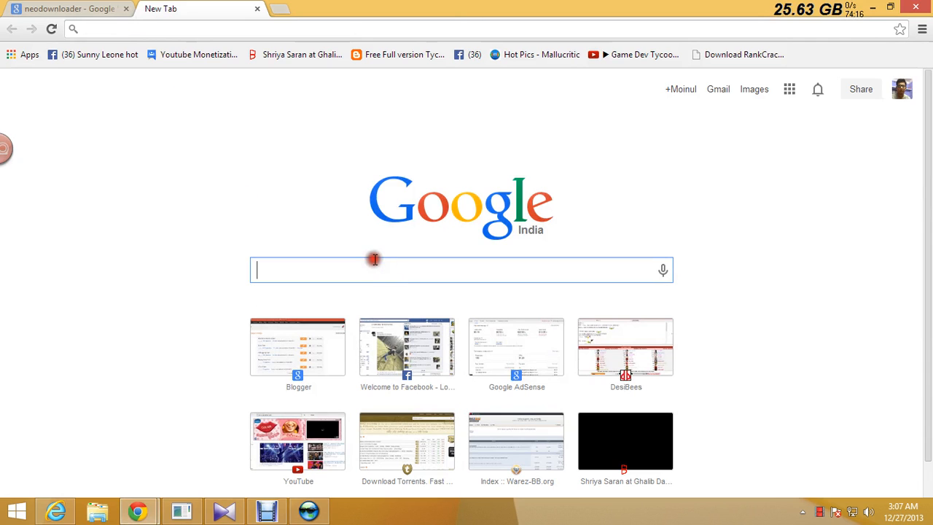
mouse_move(373, 260)
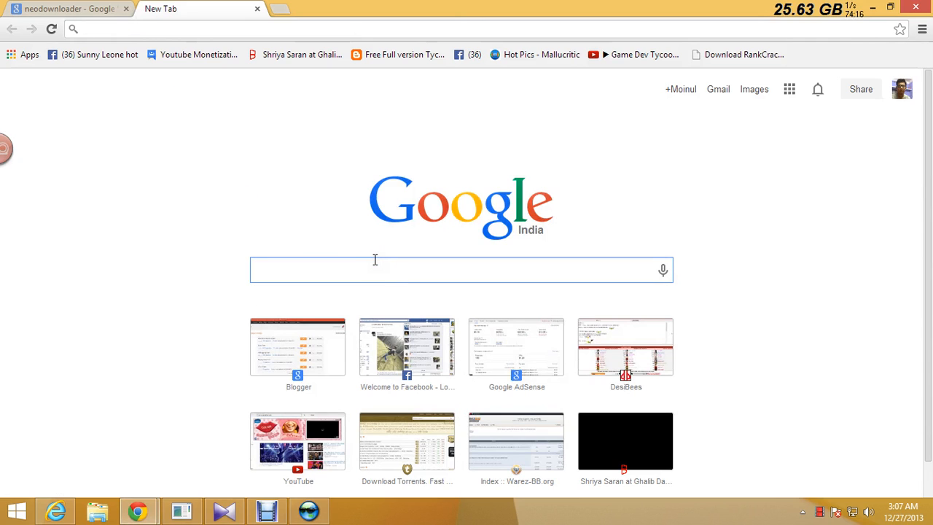
- Search Google for games wallpapers hd and open the hdwallpapers.in result
type("games wa")
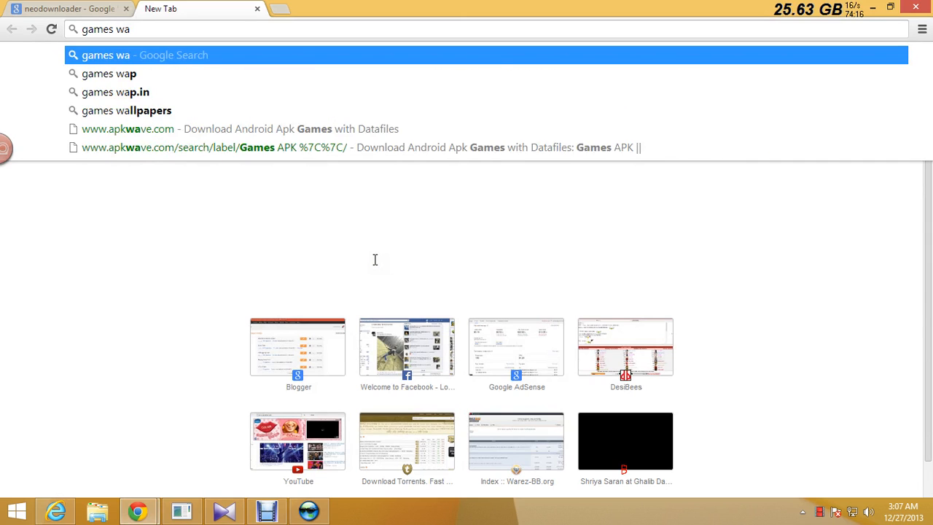
type("llpapers hd")
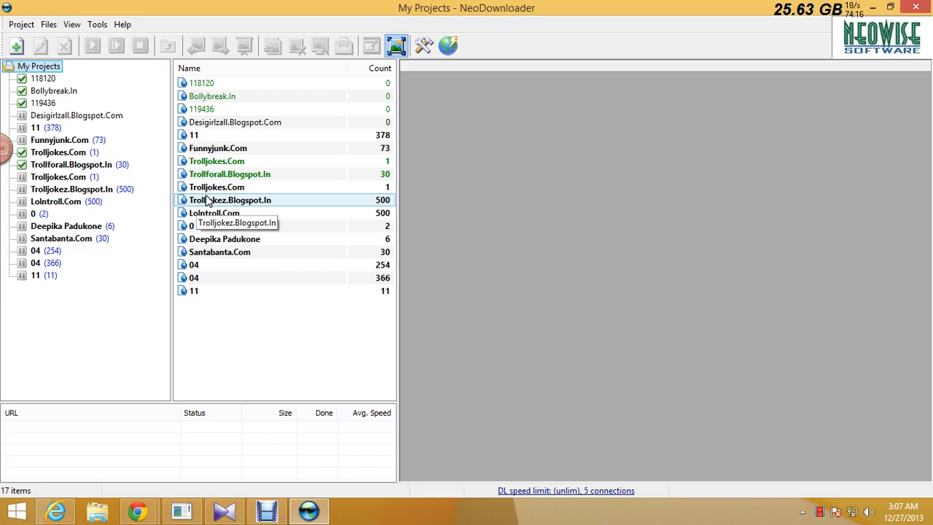
mouse_move(139, 510)
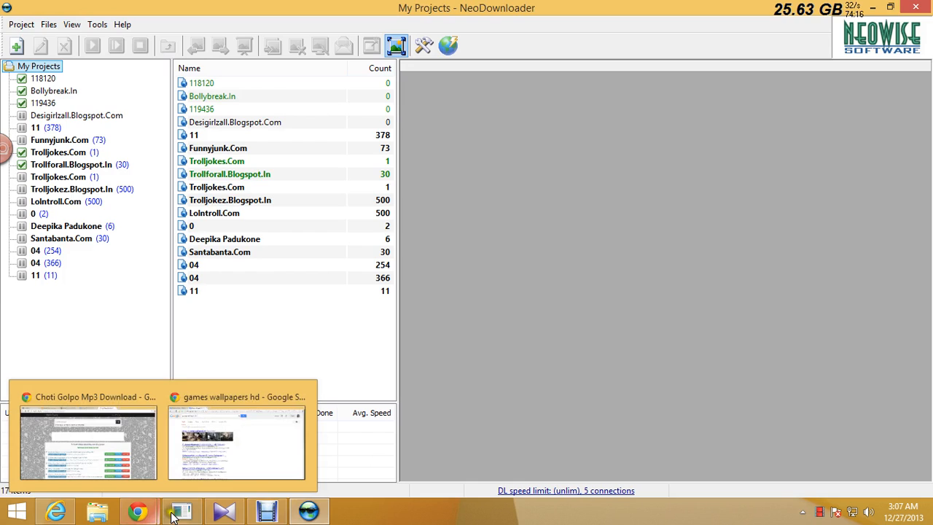
left_click(236, 444)
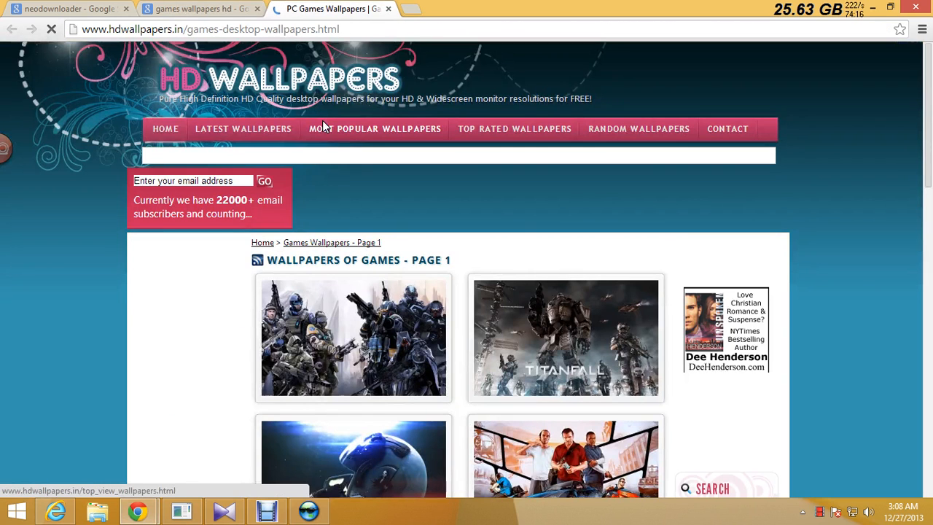
- Refine the search to games wallpapers hd blogspot to list Blogger wallpaper sites
left_click(196, 9)
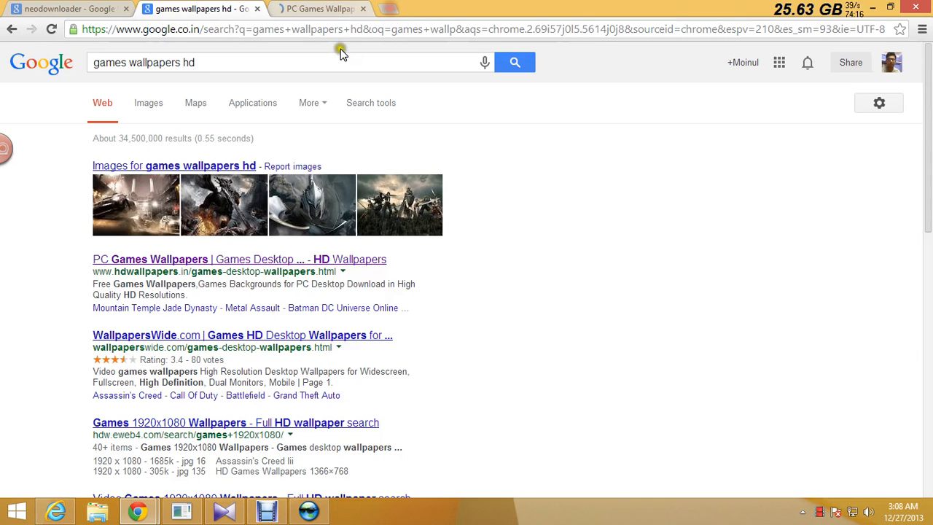
type("b")
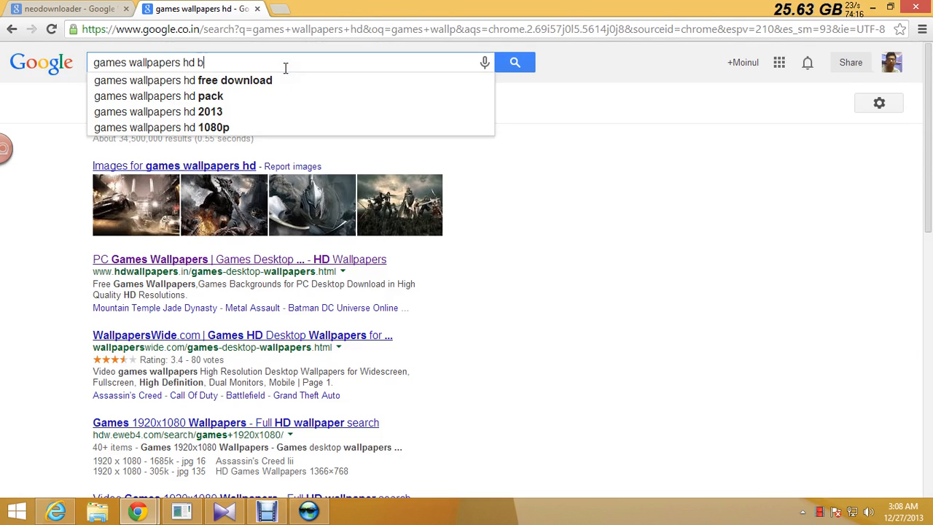
type("l")
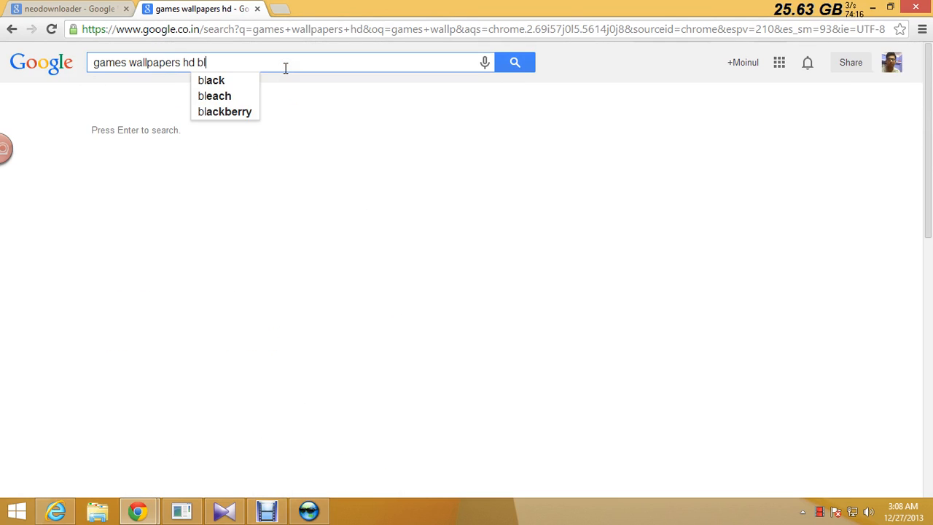
type("ogger")
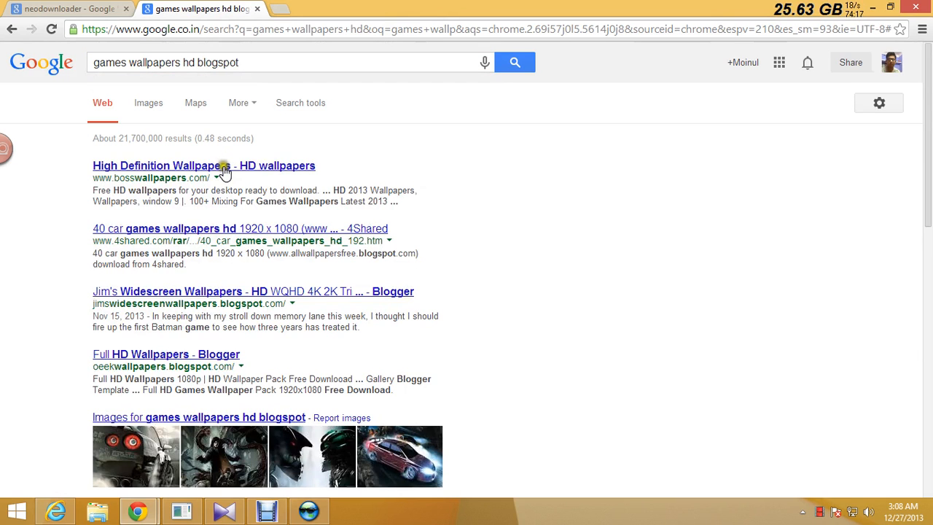
right_click(204, 166)
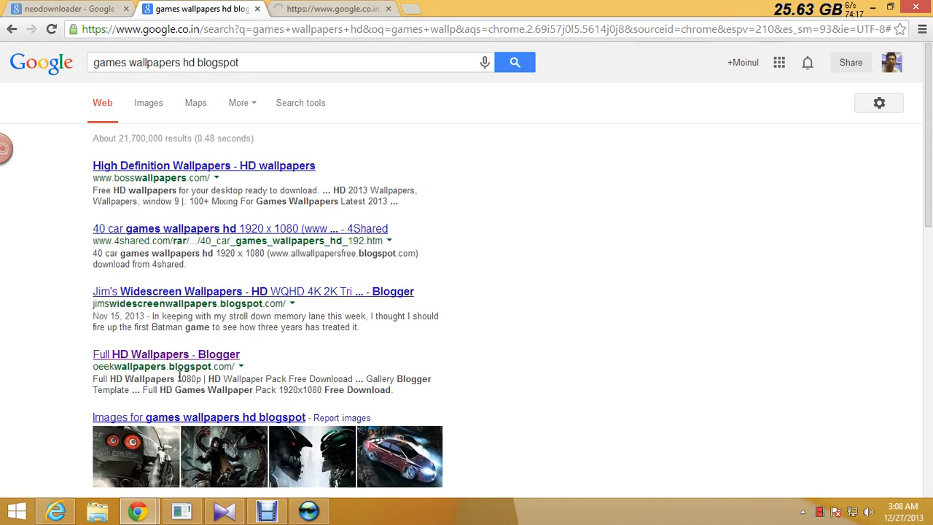
- Open the Full HD Wallpapers Blogger result and its Chhota Bheem Tv Series post
left_click(166, 354)
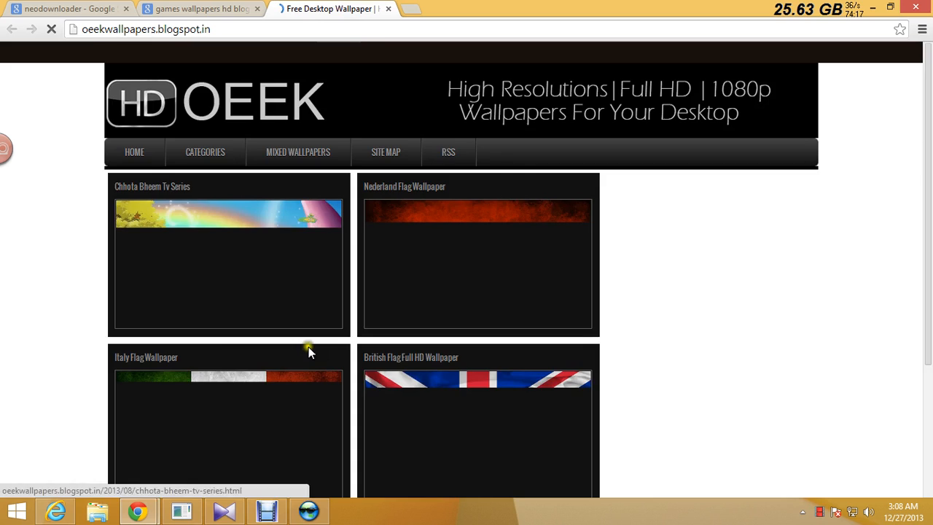
scroll("down", 3)
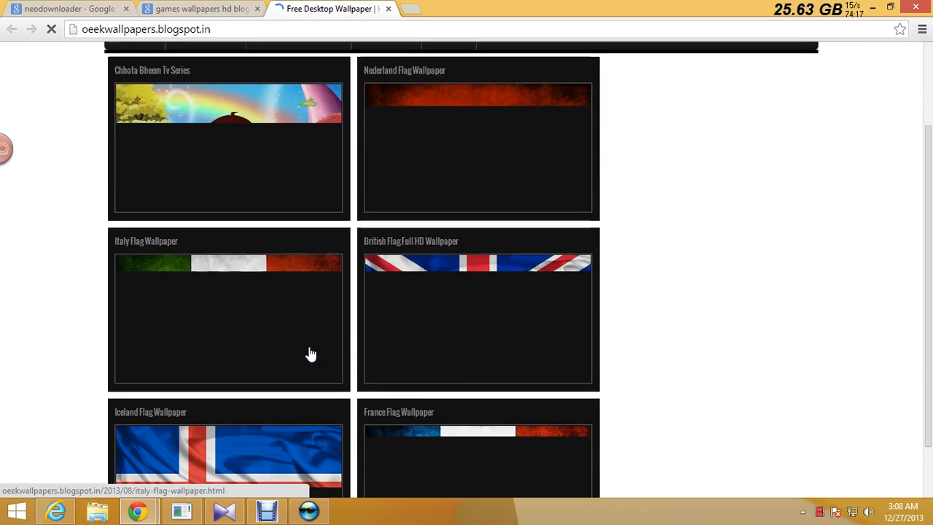
scroll("up", 3)
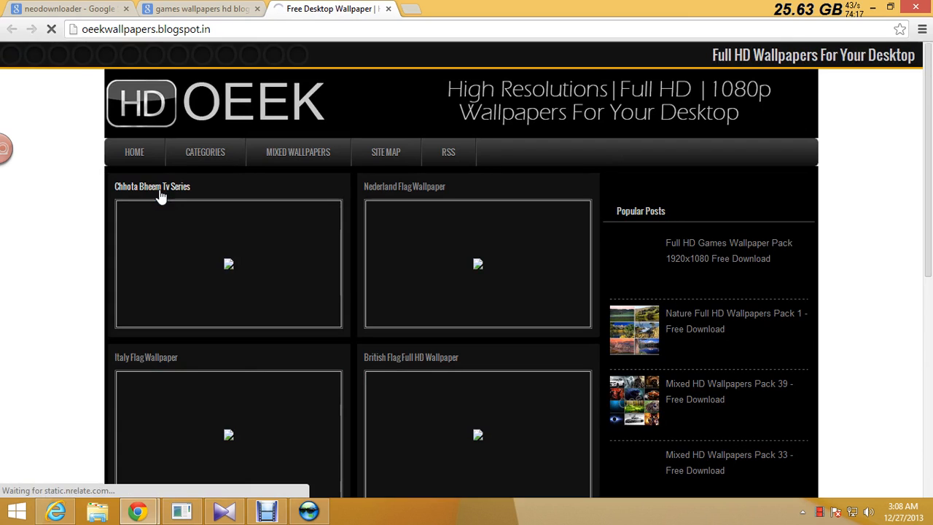
left_click(152, 187)
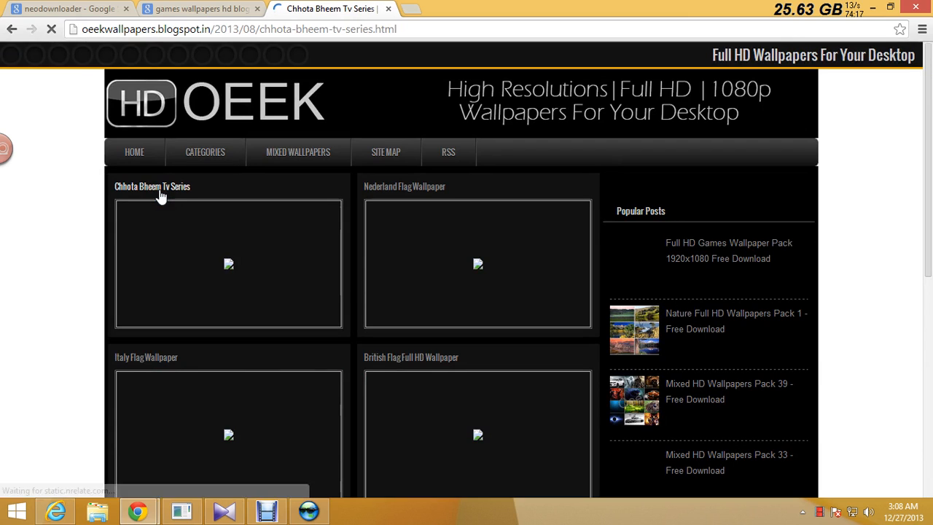
mouse_move(161, 197)
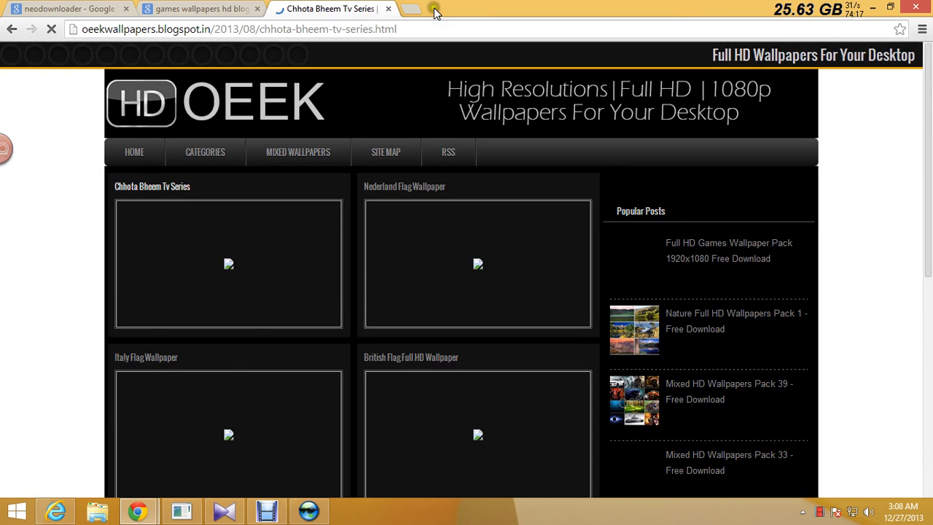
- Scroll through the post and bring up options for the Chhota Bheem wallpaper image
left_click(435, 12)
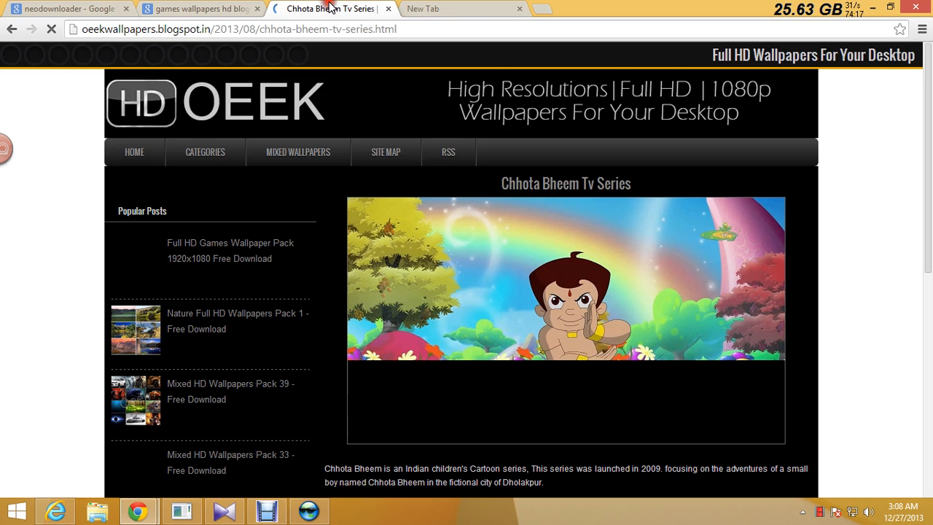
scroll("down", 3)
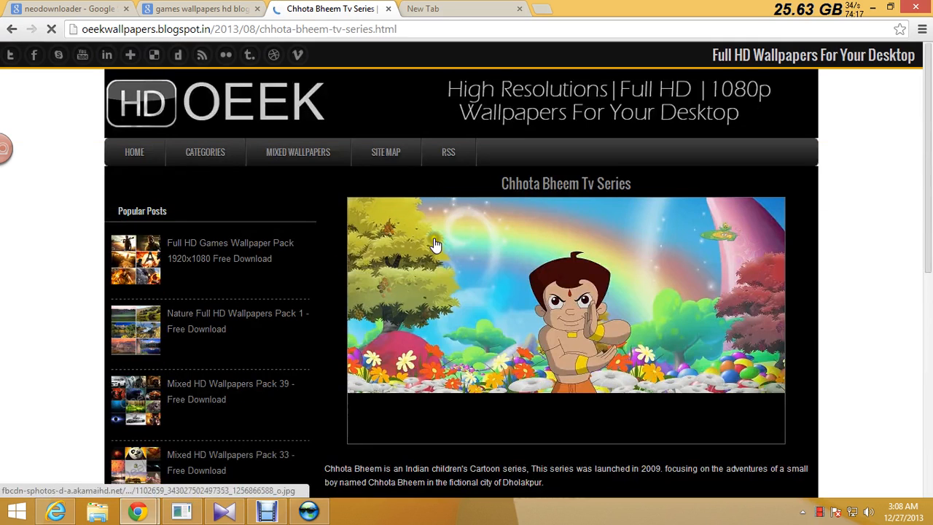
scroll("down", 3)
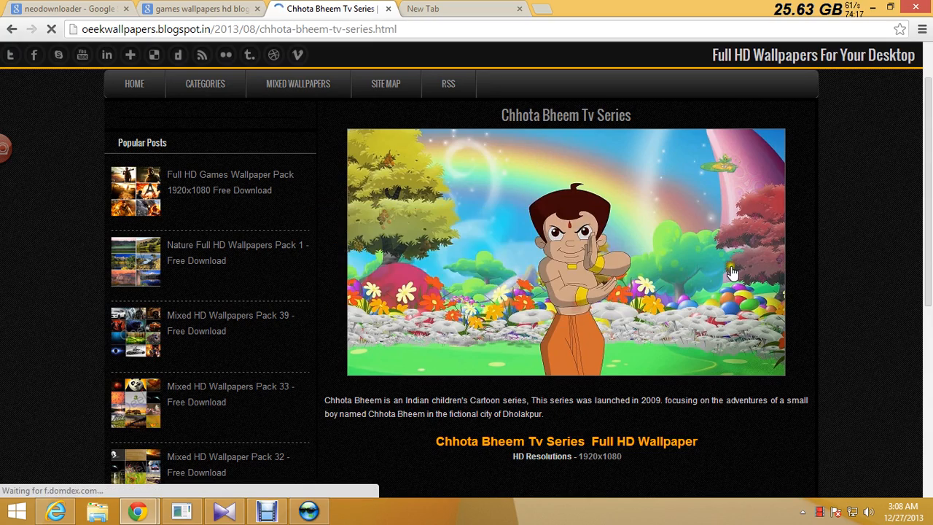
scroll("down", 3)
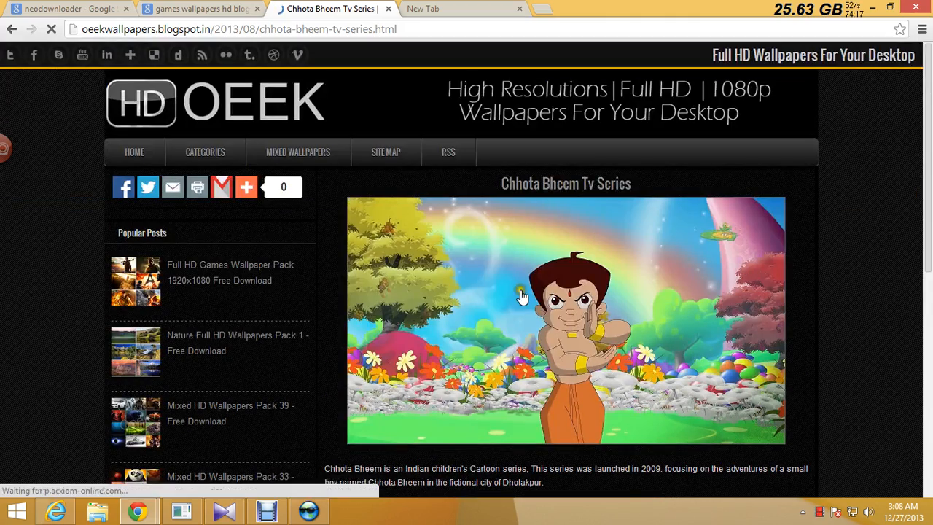
right_click(239, 29)
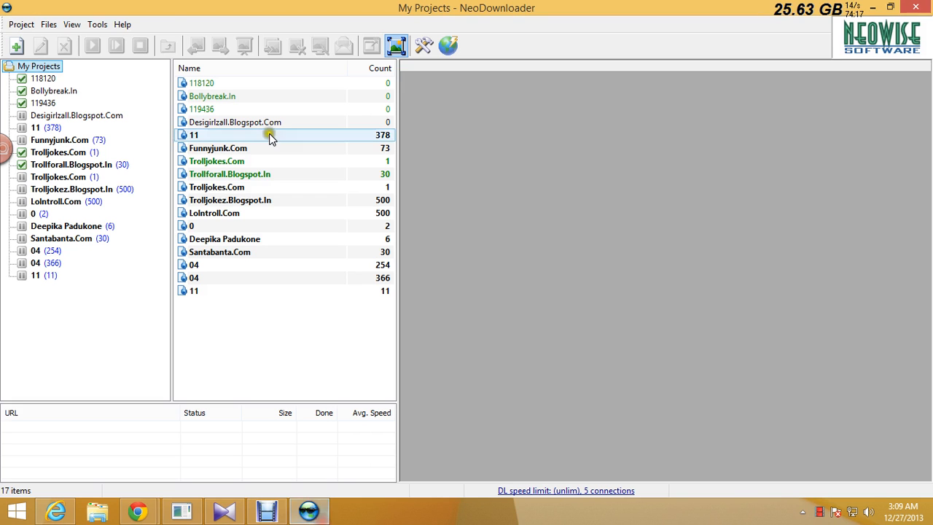
left_click(16, 45)
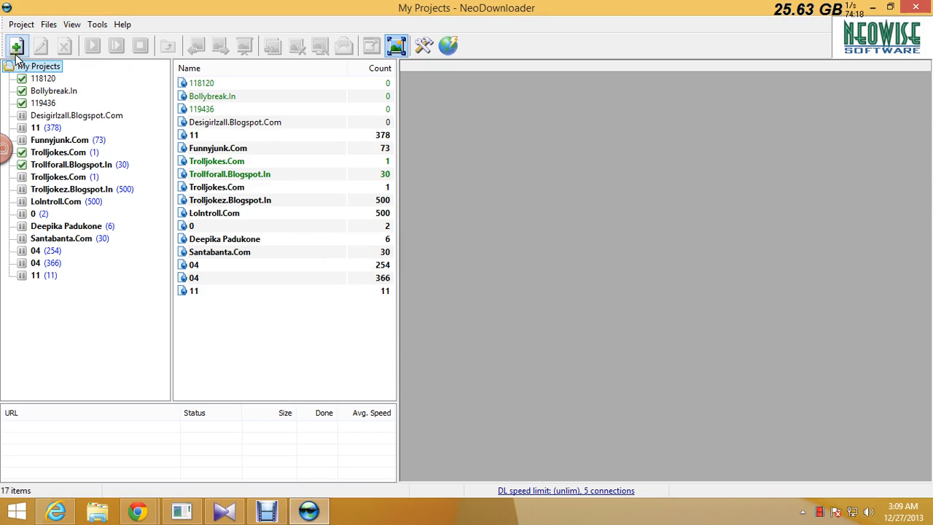
- Start a new project on the wallpaper page URL using the Download from Single Page Only template, with advanced properties to open
left_click(16, 45)
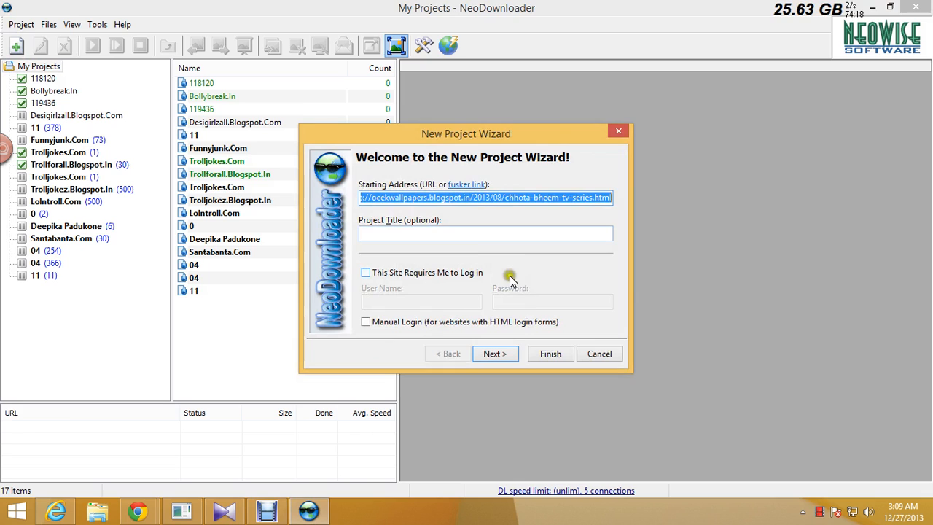
mouse_move(507, 342)
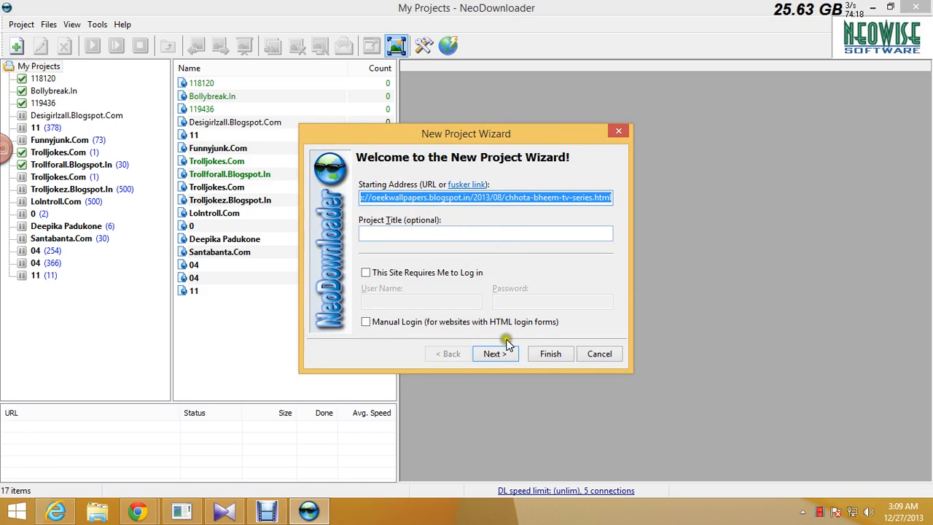
left_click(495, 354)
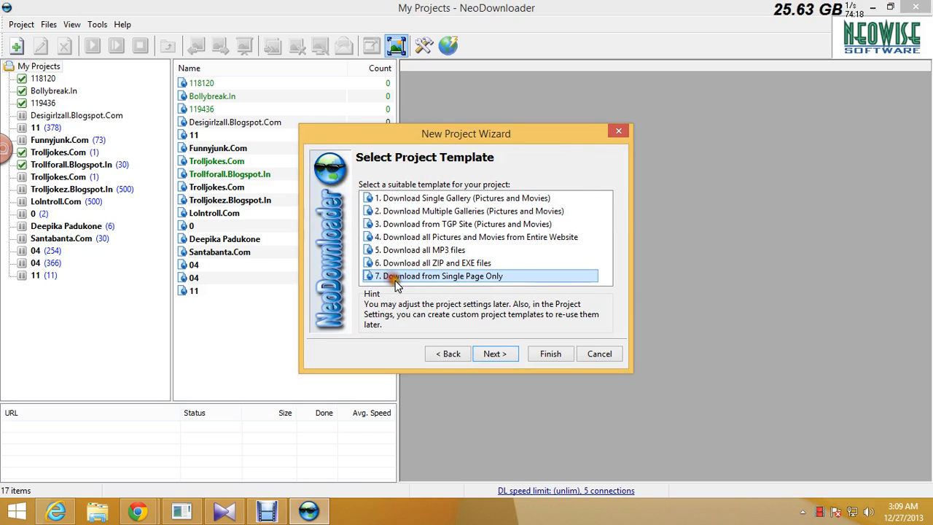
mouse_move(466, 277)
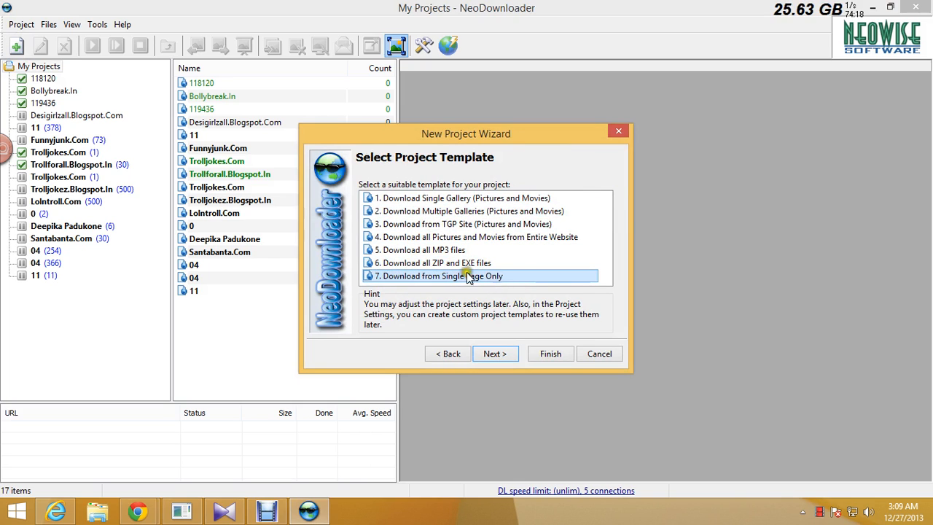
mouse_move(138, 511)
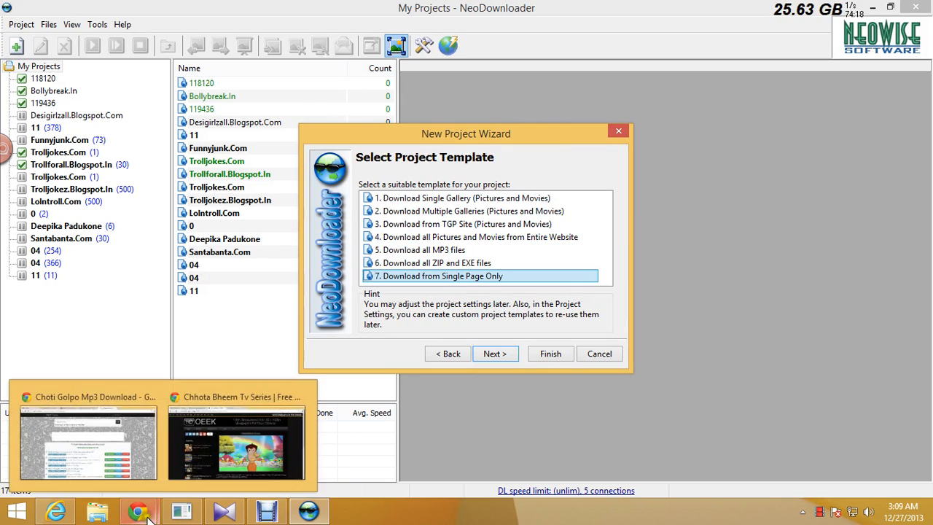
left_click(235, 444)
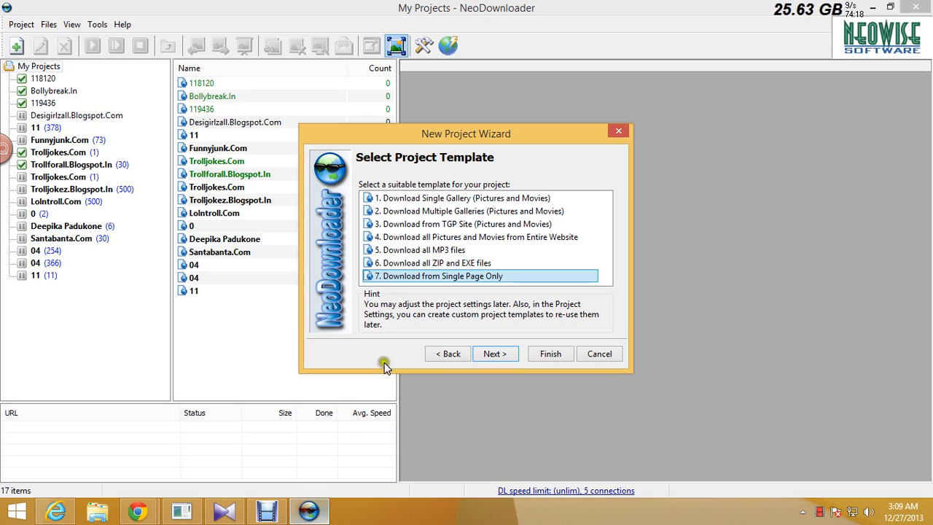
left_click(478, 236)
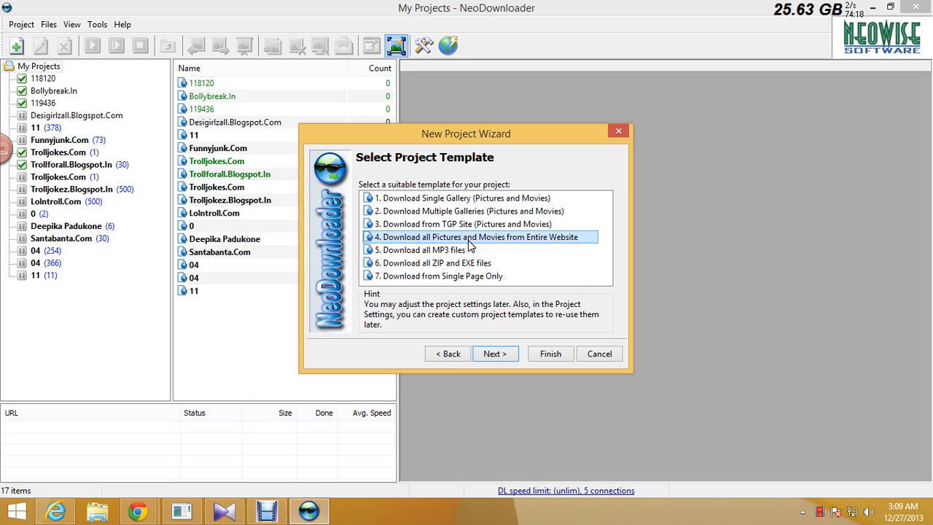
mouse_move(470, 282)
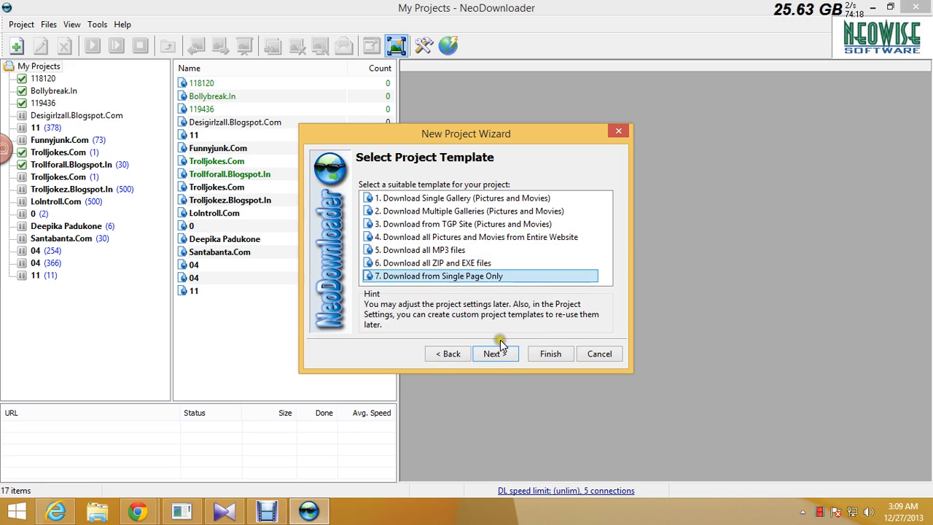
left_click(496, 355)
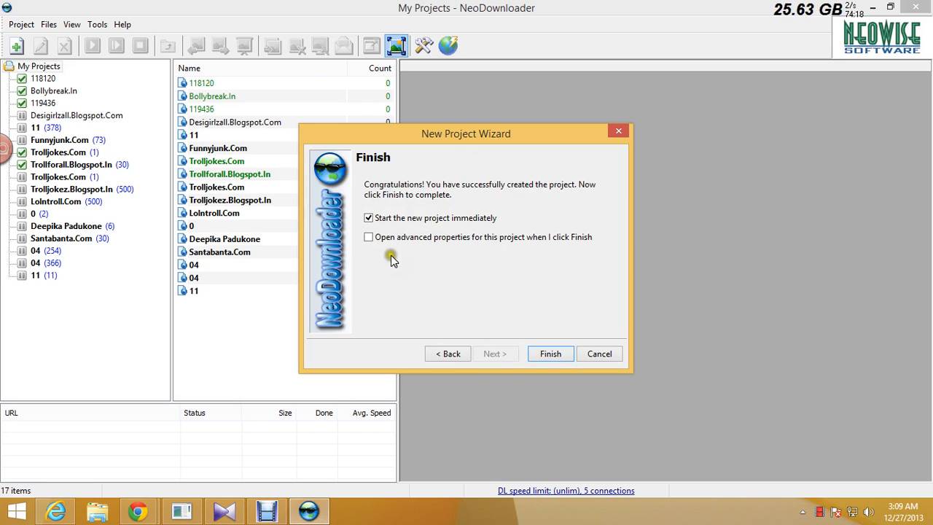
left_click(368, 236)
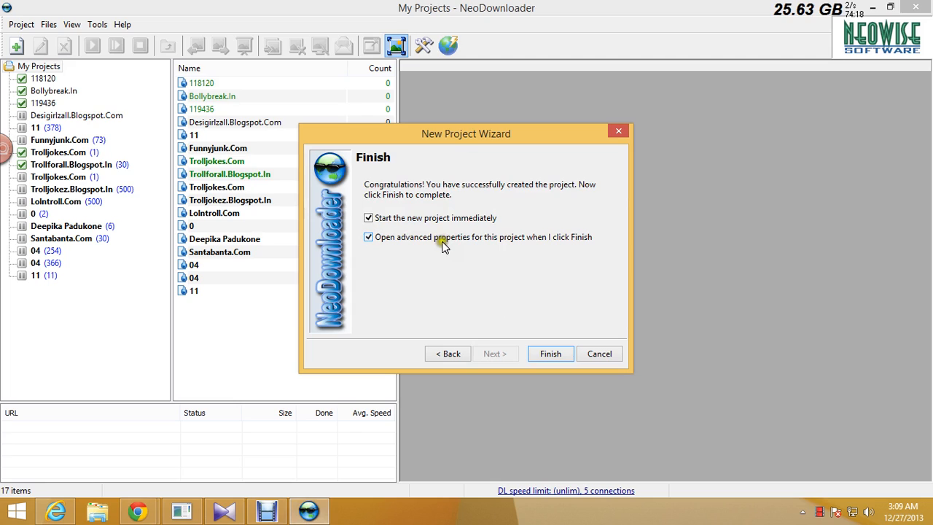
mouse_move(551, 354)
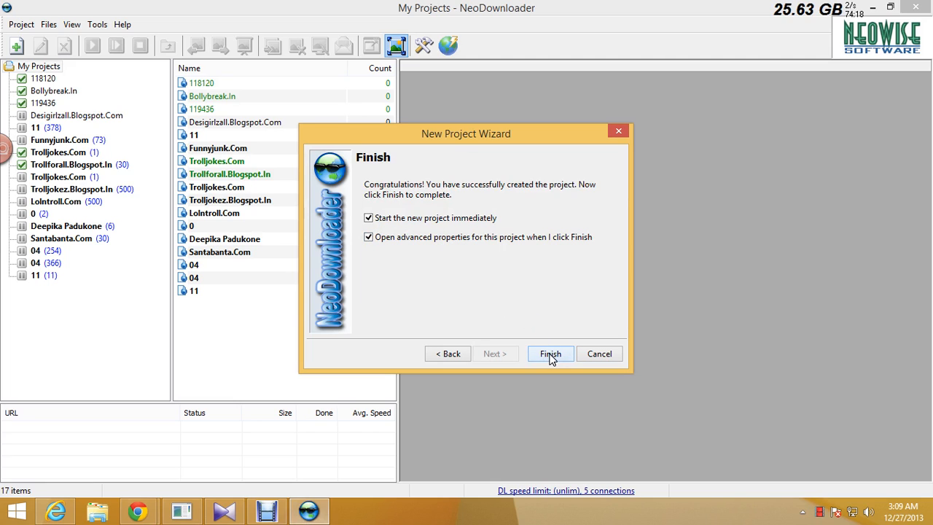
- Finish the wizard and review the Scan Settings, File Types and Size Filters of project 08
left_click(551, 354)
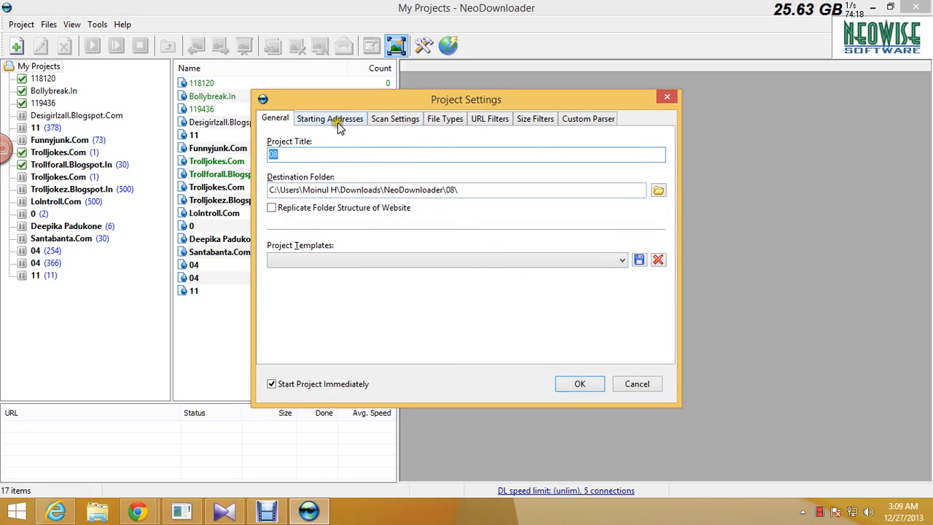
left_click(395, 119)
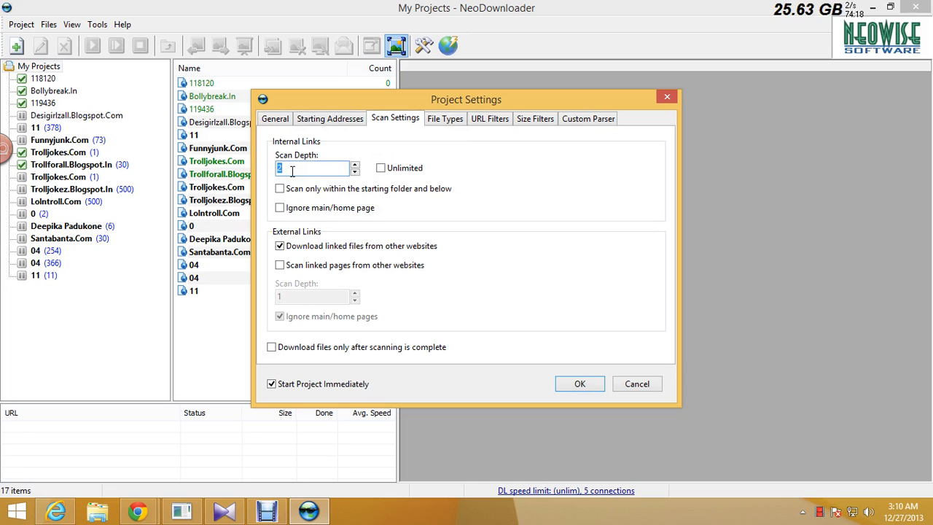
left_click(445, 118)
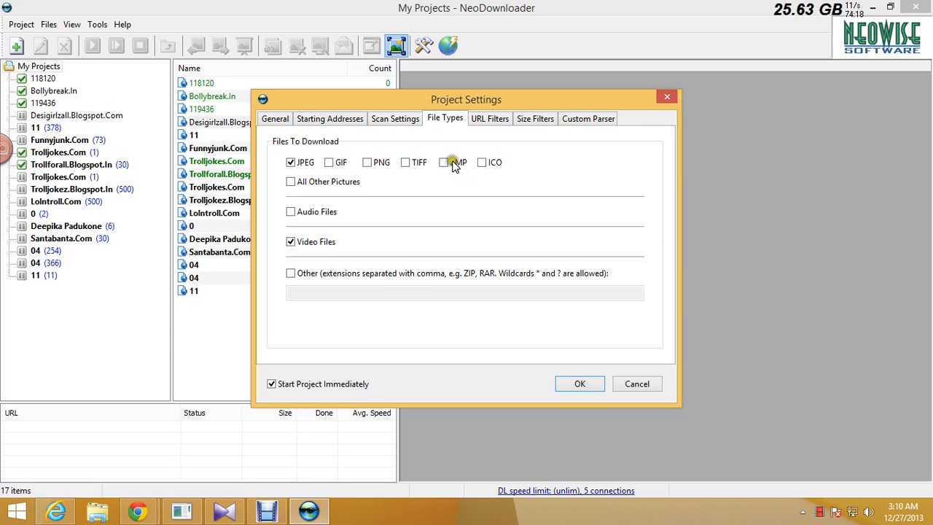
left_click(535, 118)
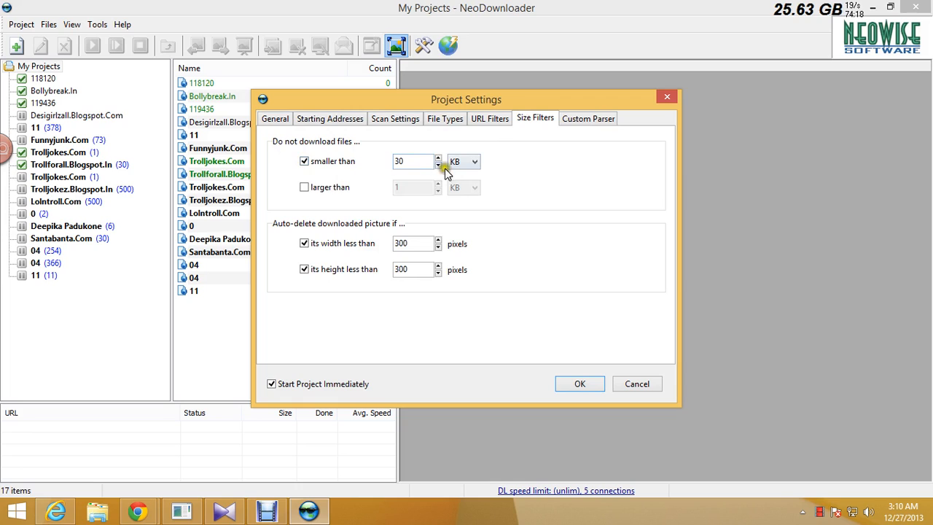
mouse_move(292, 154)
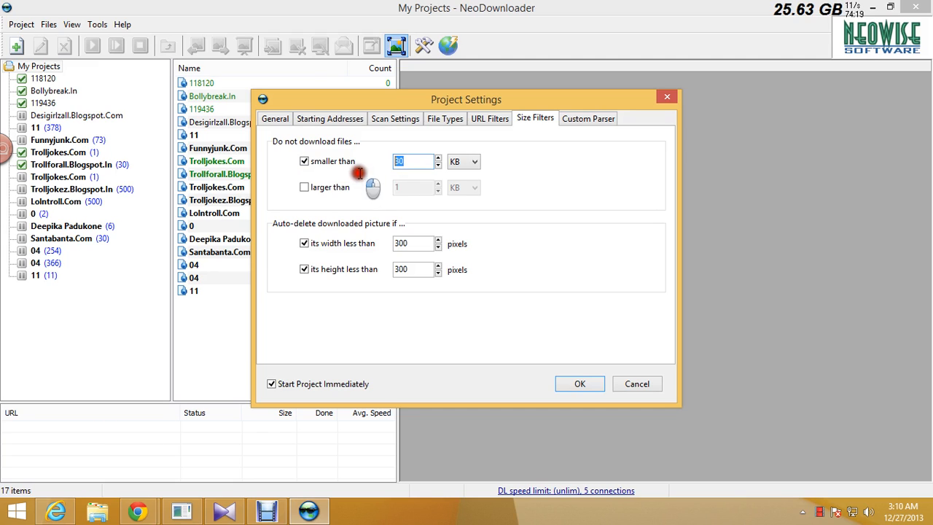
type("161")
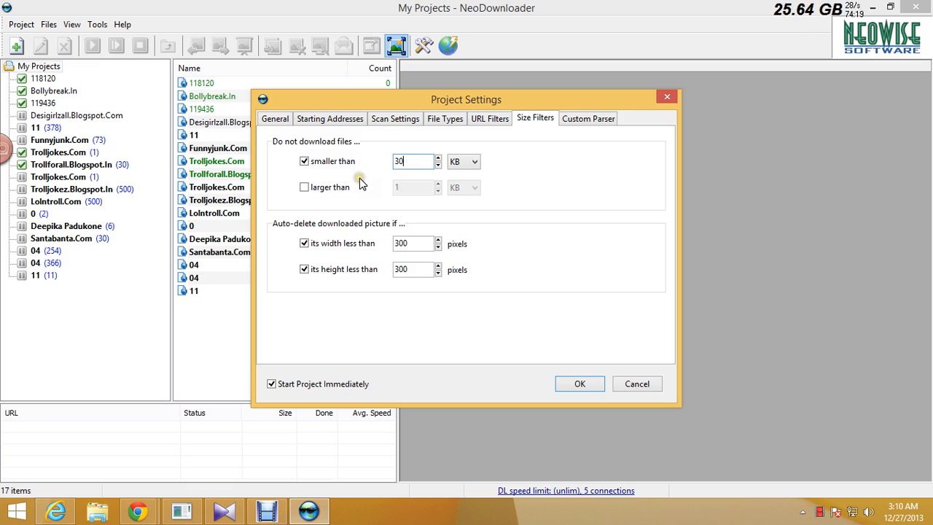
mouse_move(534, 160)
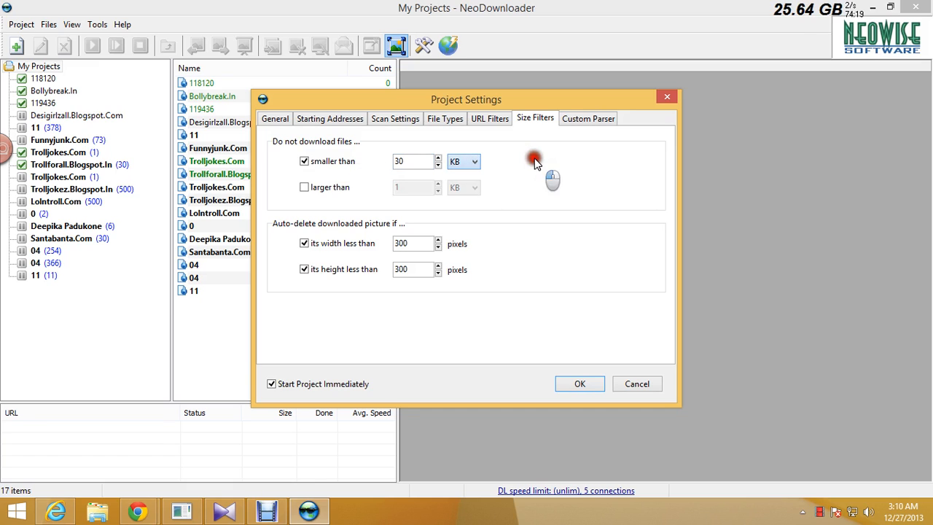
mouse_move(307, 198)
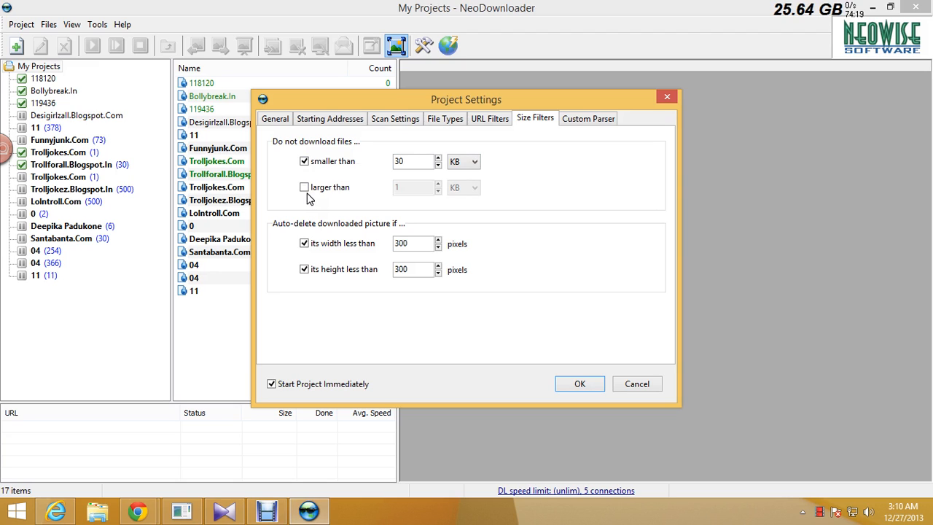
- Check the URL Filters, title and scan depth 3, then confirm the settings to start project 08
left_click(490, 118)
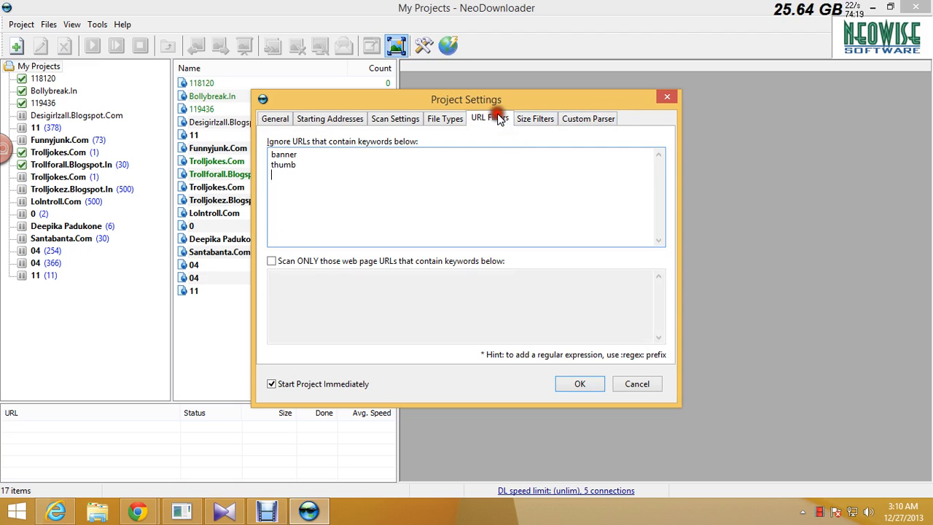
left_click(395, 118)
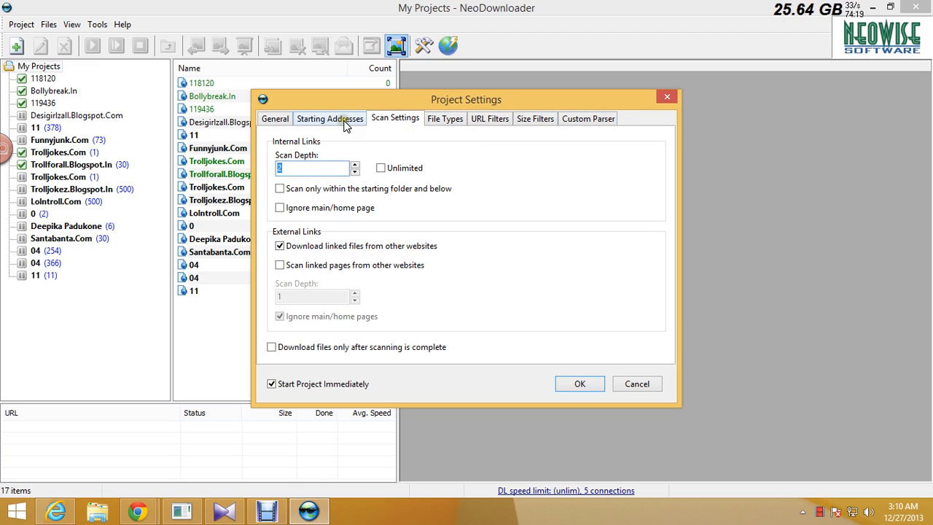
left_click(274, 118)
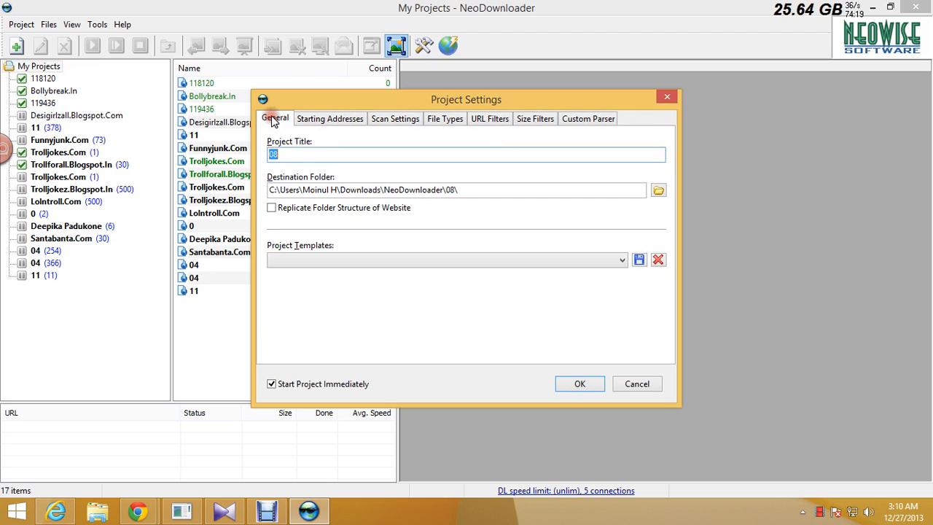
mouse_move(367, 105)
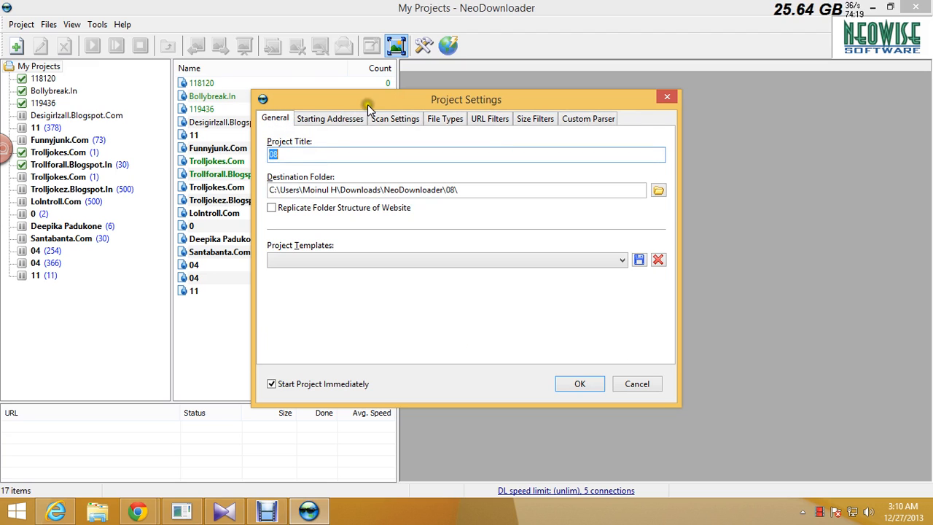
left_click(395, 118)
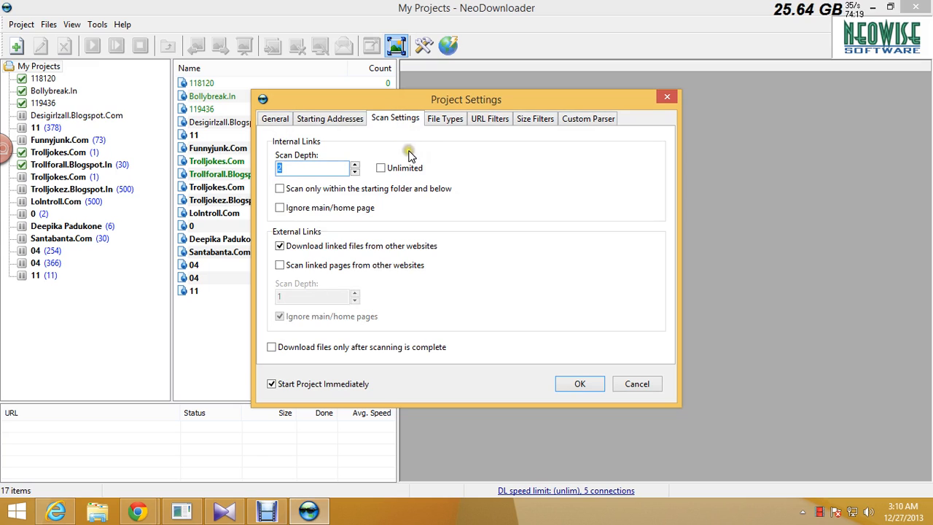
left_click(355, 172)
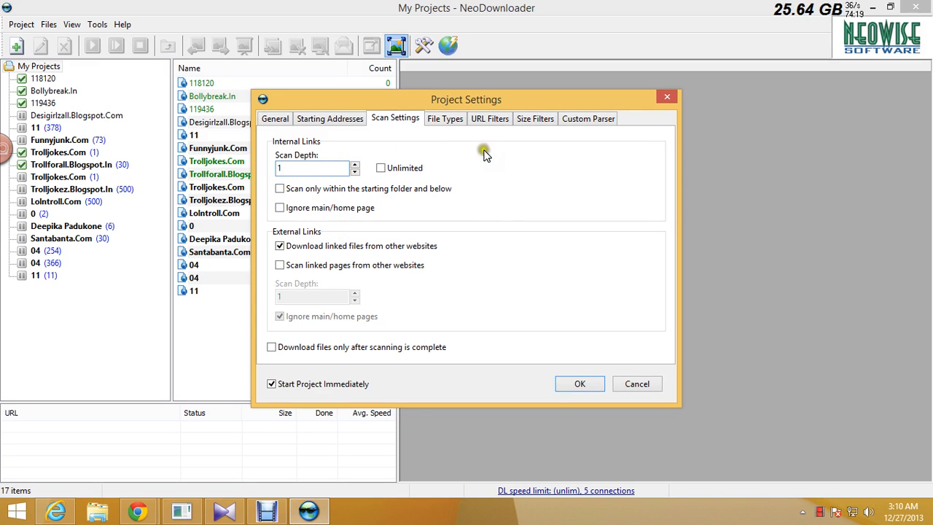
left_click(356, 163)
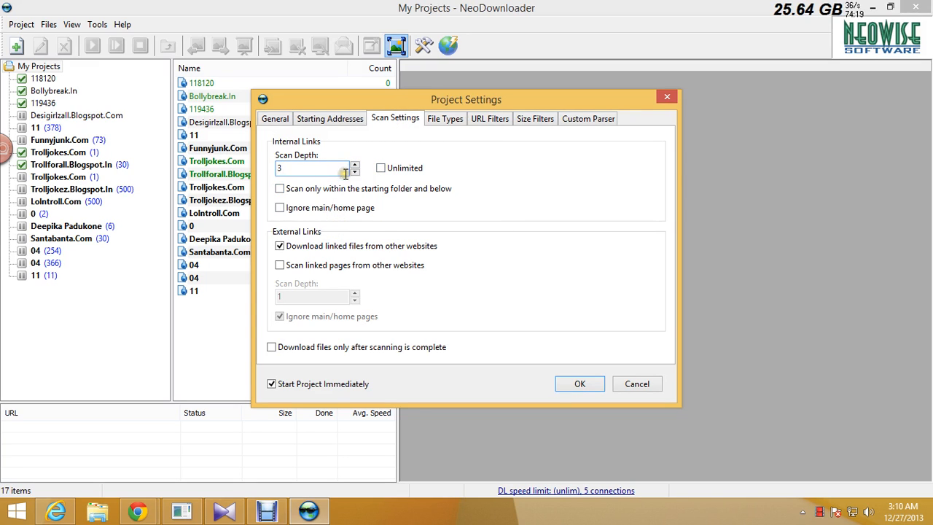
left_click(444, 118)
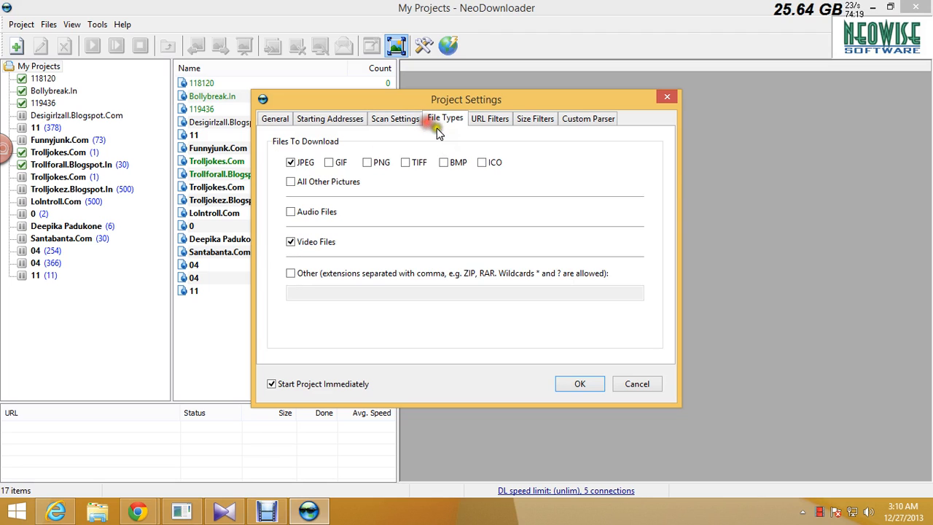
mouse_move(581, 384)
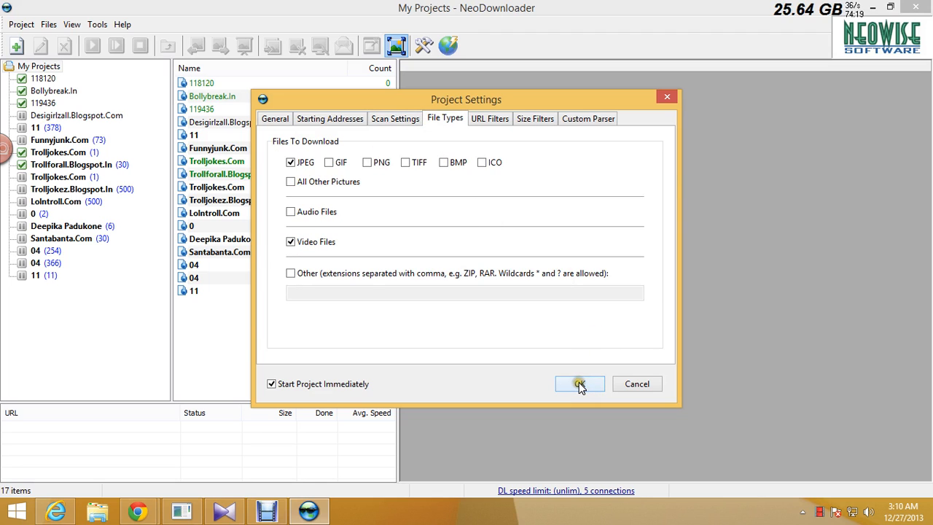
left_click(580, 385)
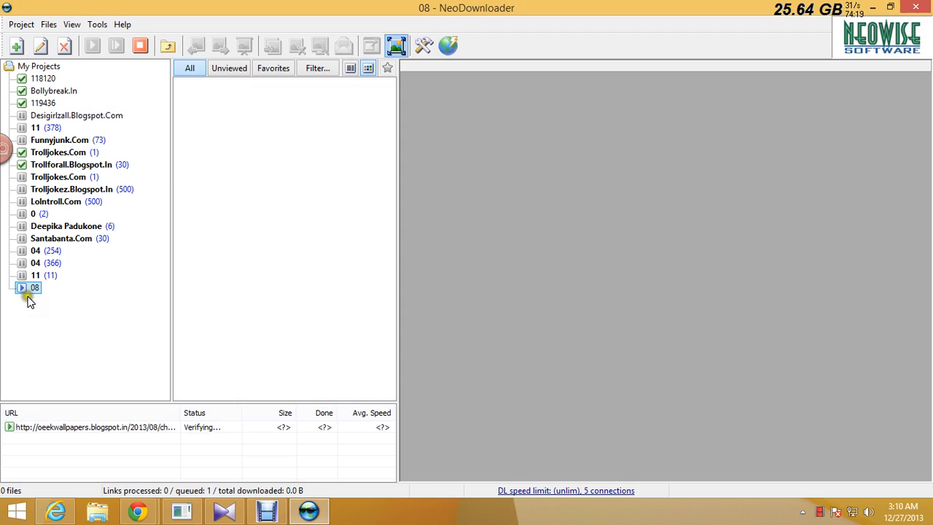
- View project 08's downloaded images, preview the Chota Bheem wallpaper, and return to the wallpaper page in Chrome
left_click(35, 287)
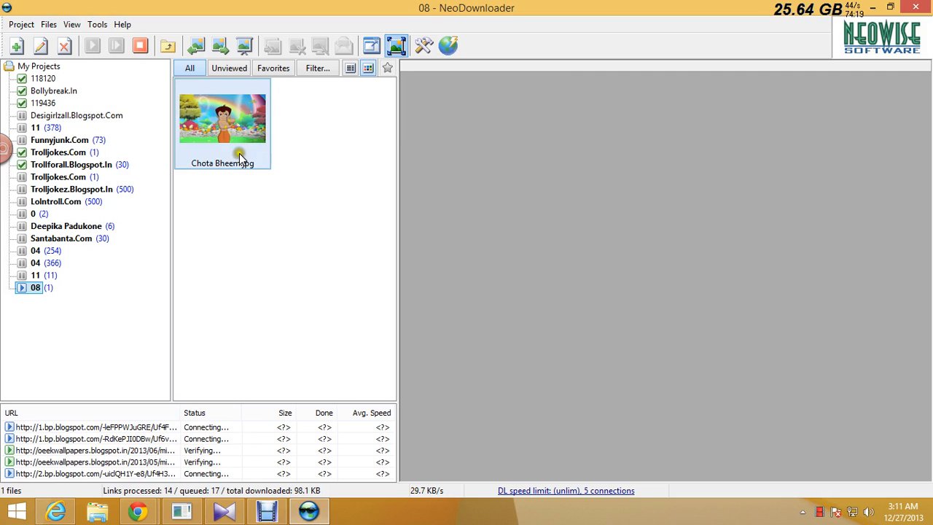
left_click(221, 117)
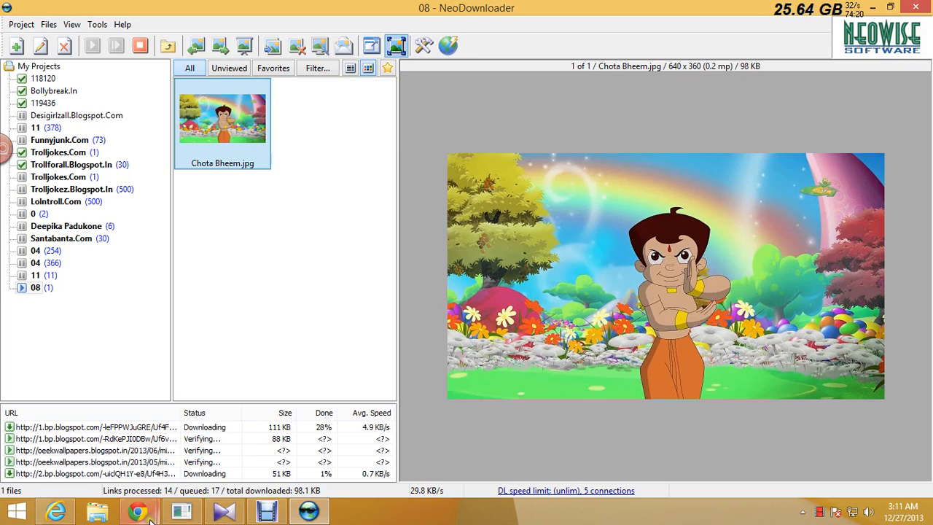
left_click(138, 511)
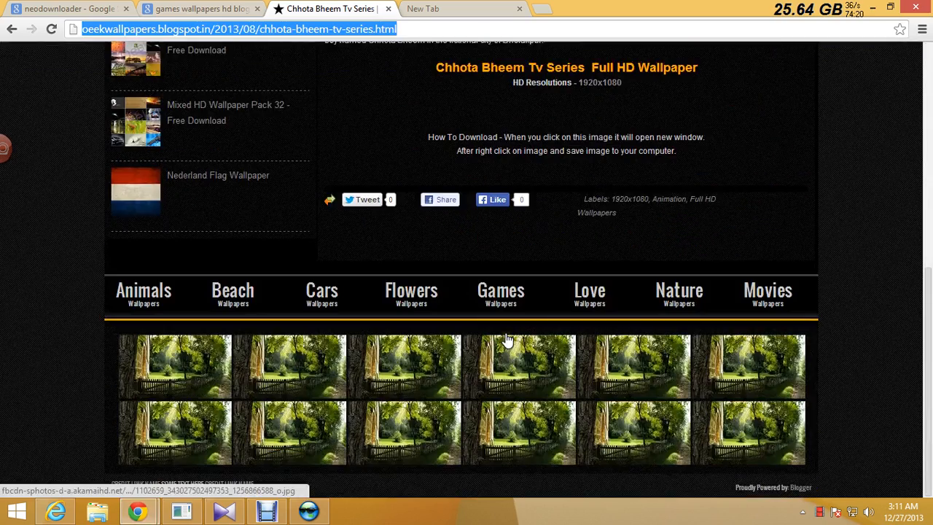
scroll("up", 3)
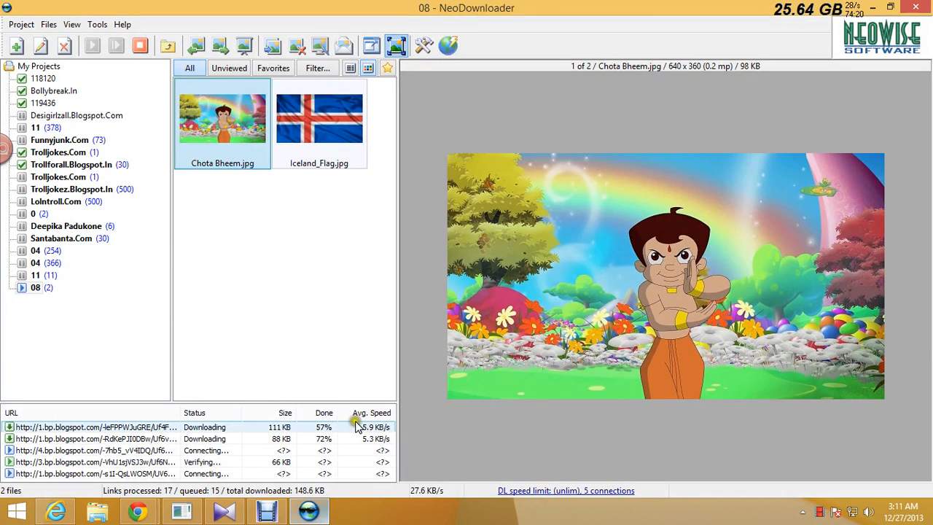
left_click(318, 117)
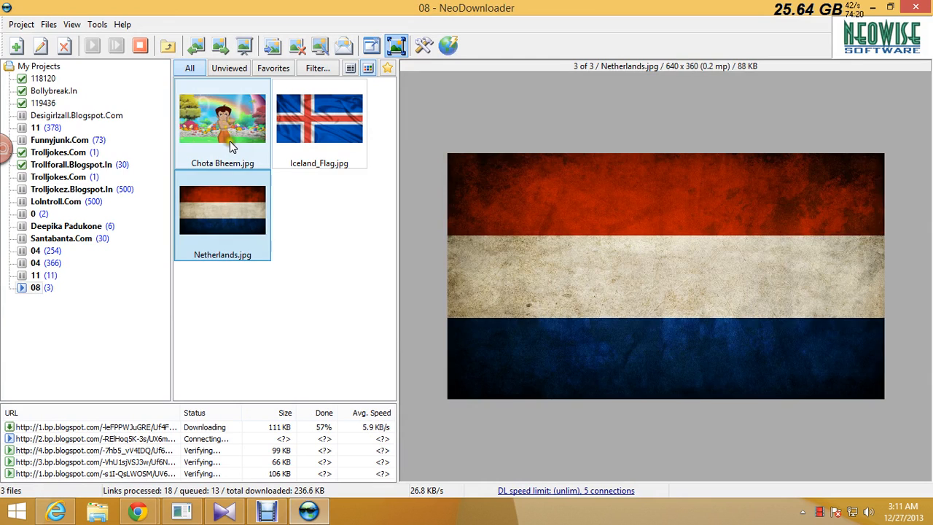
left_click(222, 119)
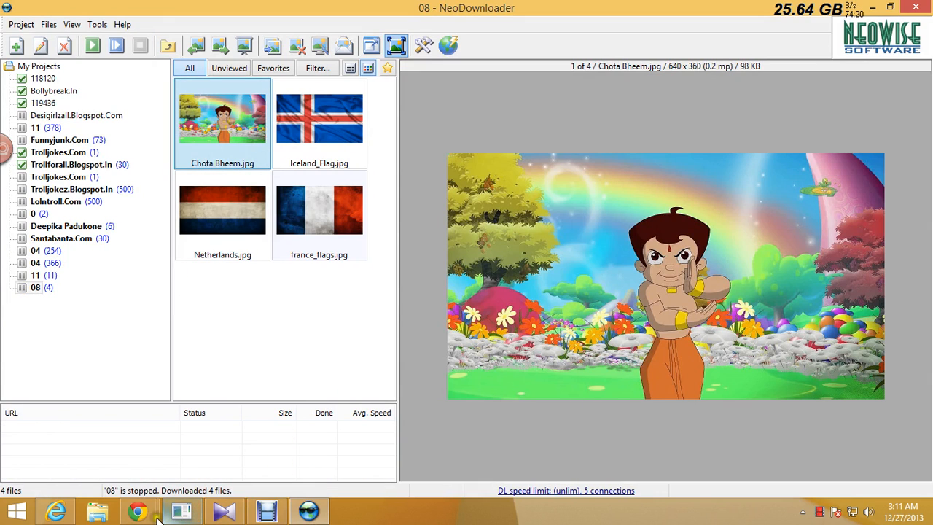
left_click(137, 510)
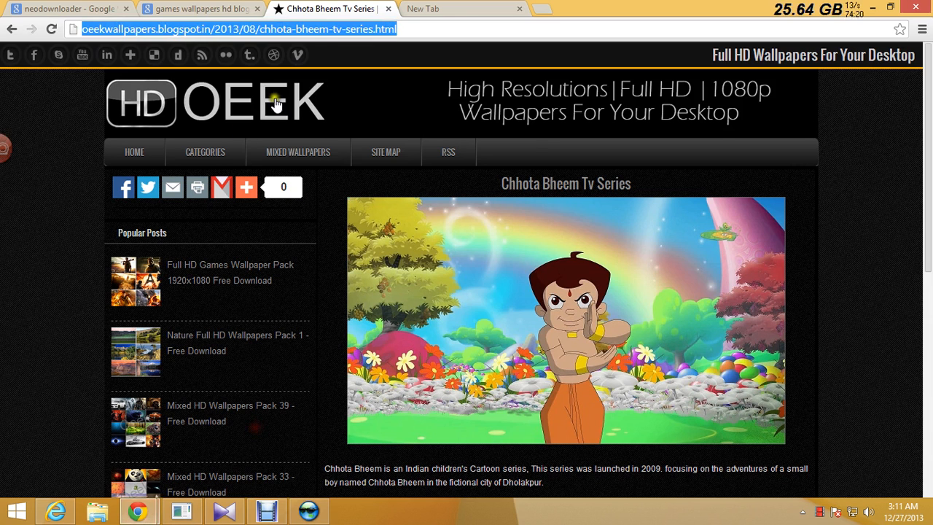
mouse_move(334, 29)
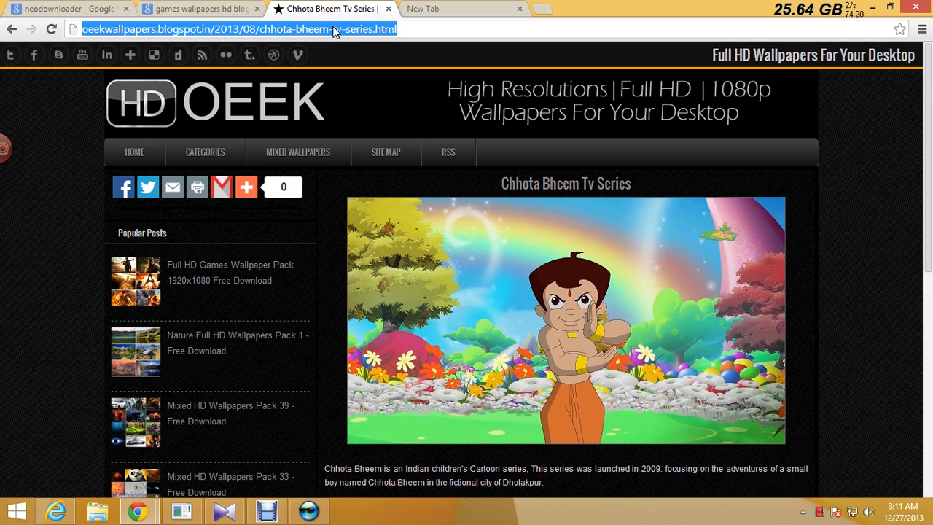
- Go to desigirlzall.blogspot.in, open its saree photos post in a new tab, and switch back to NeoDownloader
type("desigirlzall.blogspot.in")
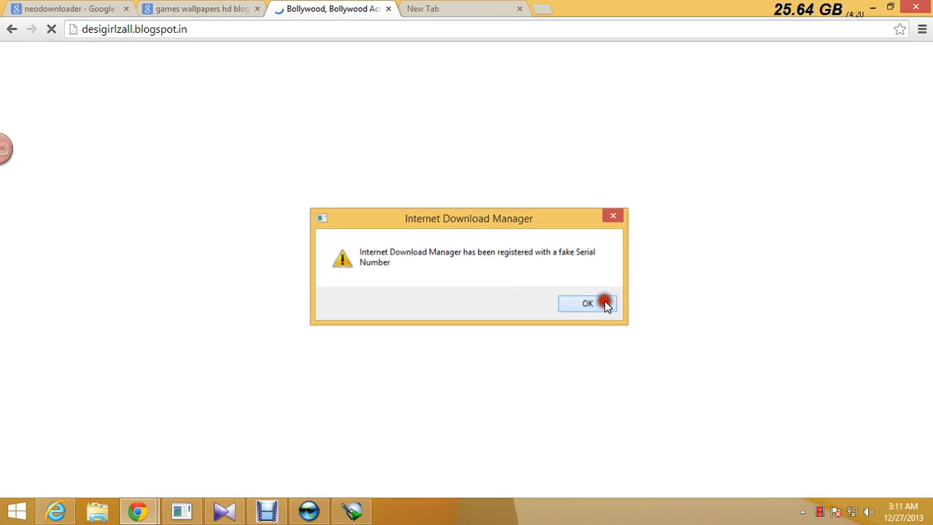
left_click(587, 303)
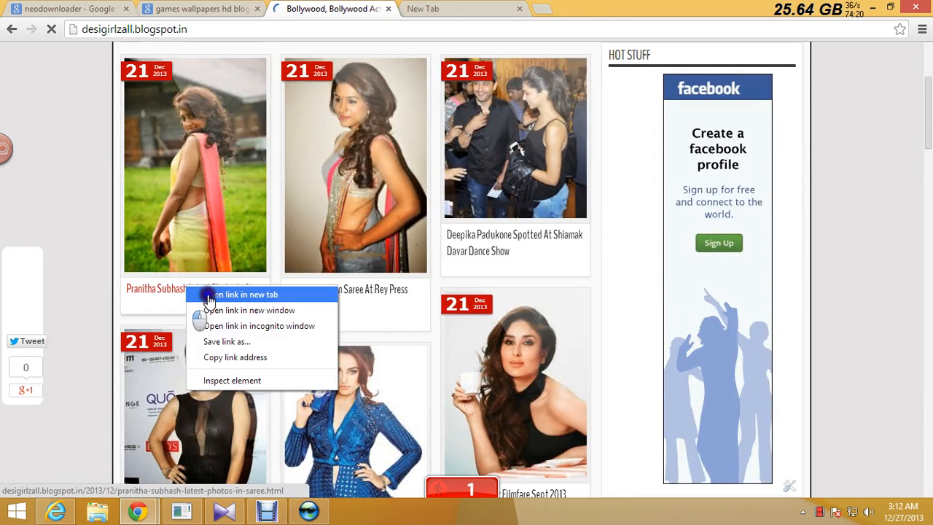
left_click(242, 294)
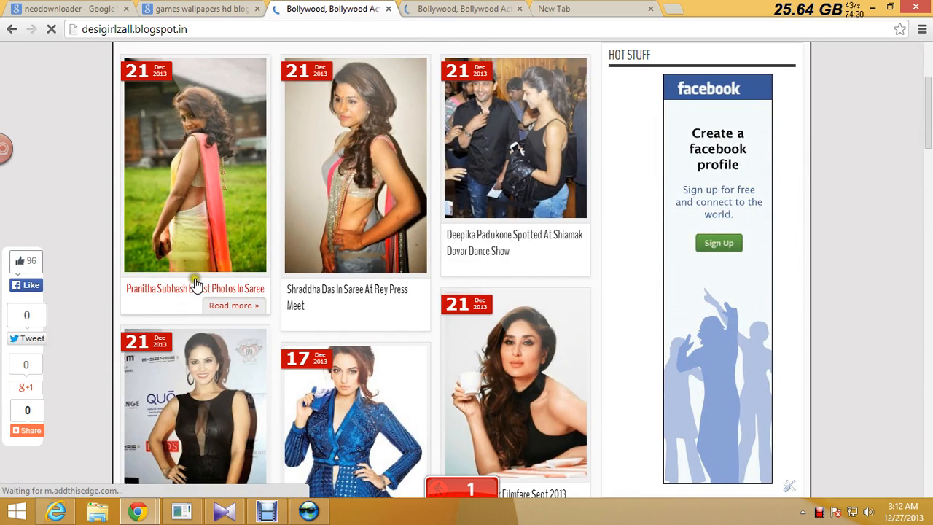
left_click(195, 289)
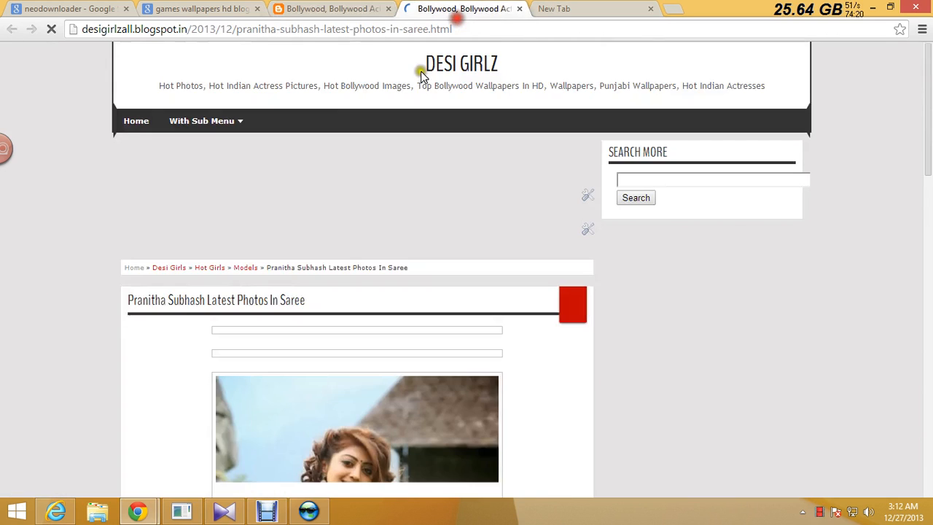
scroll("down", 3)
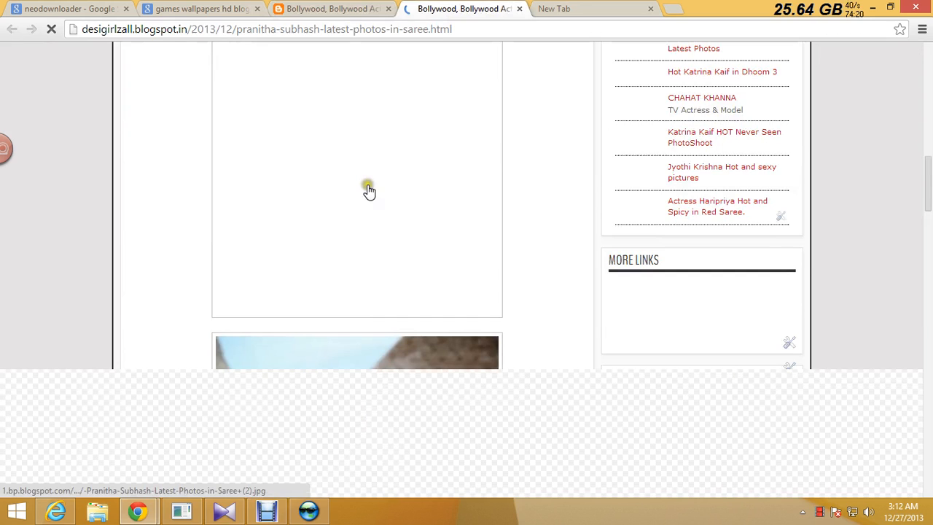
right_click(262, 29)
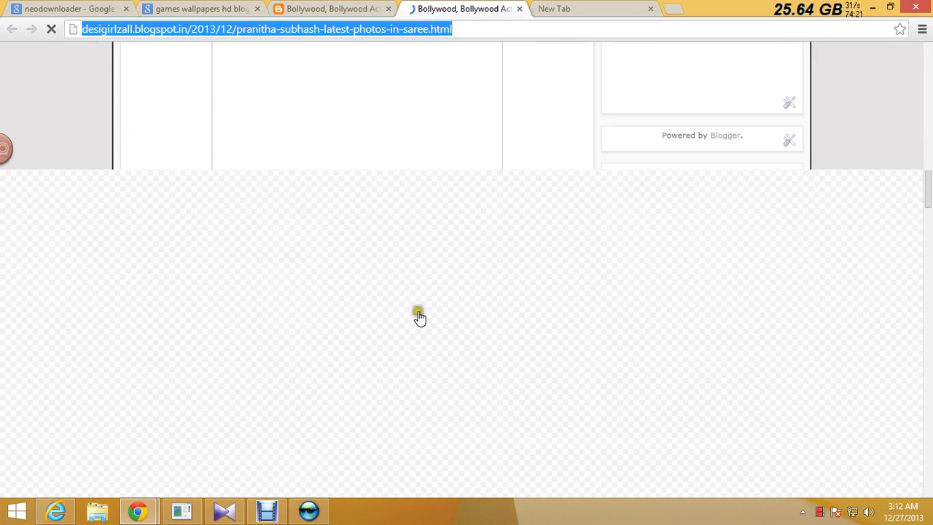
left_click(309, 511)
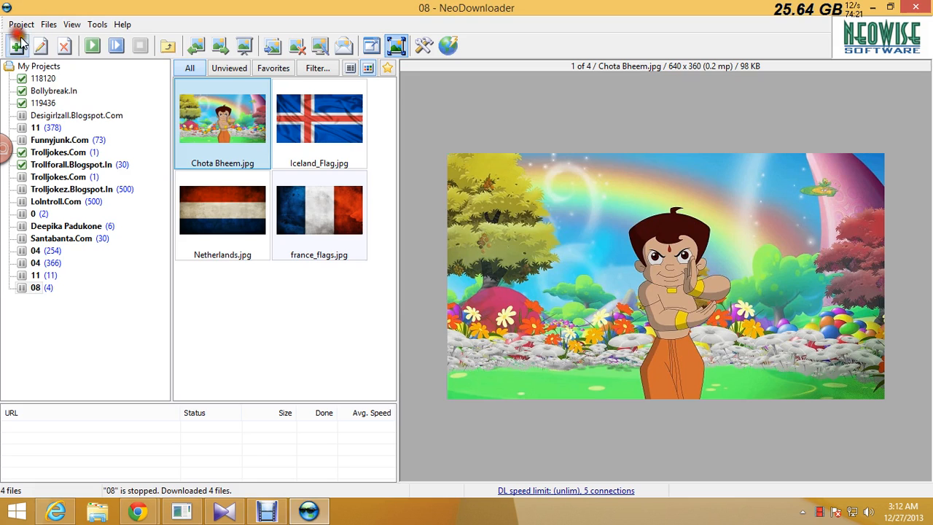
- Create project 12 for the saree post with the single-page template and start it immediately
left_click(17, 46)
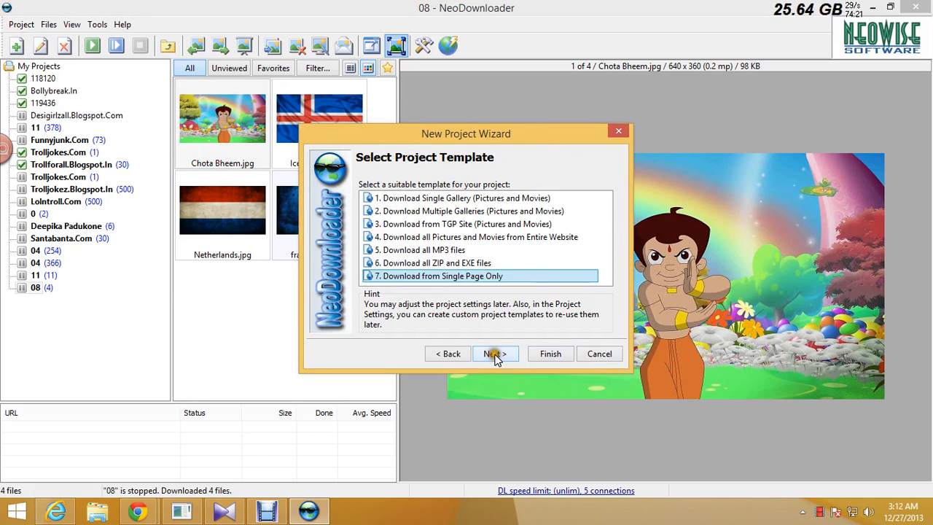
left_click(491, 354)
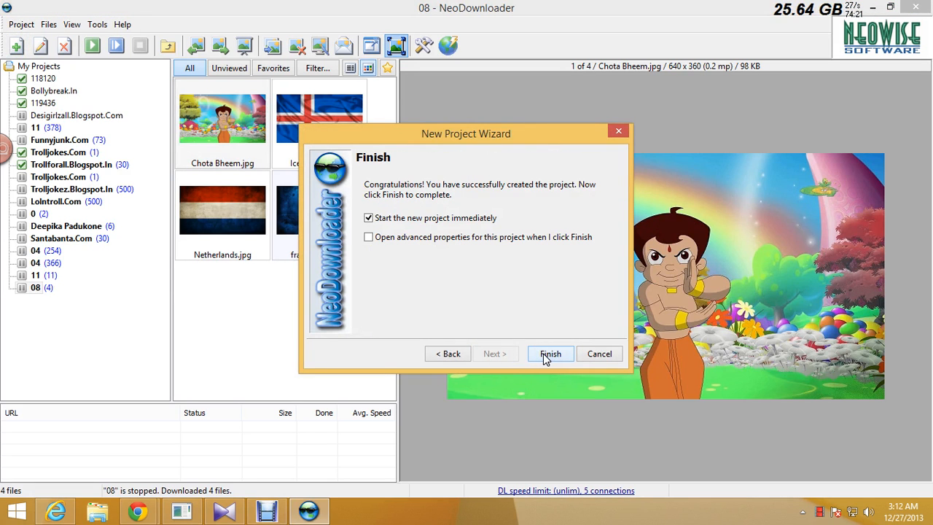
left_click(551, 355)
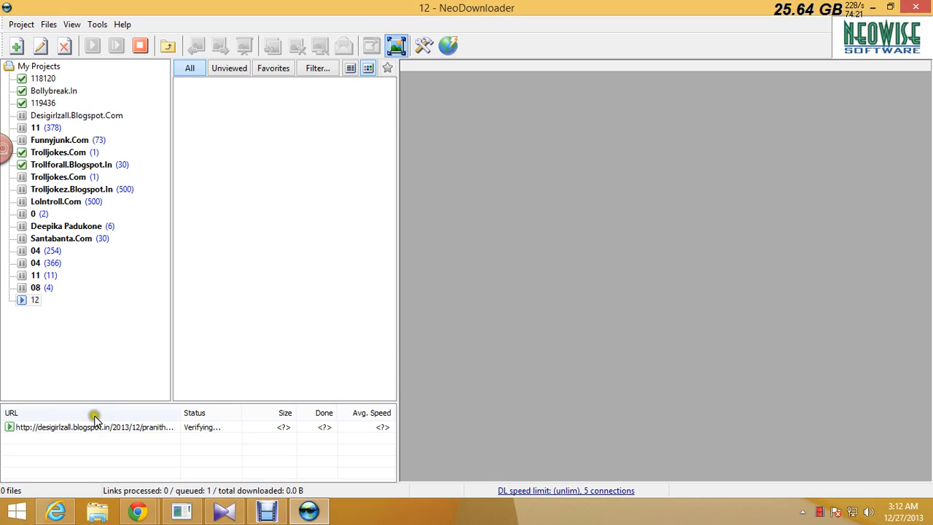
mouse_move(371, 403)
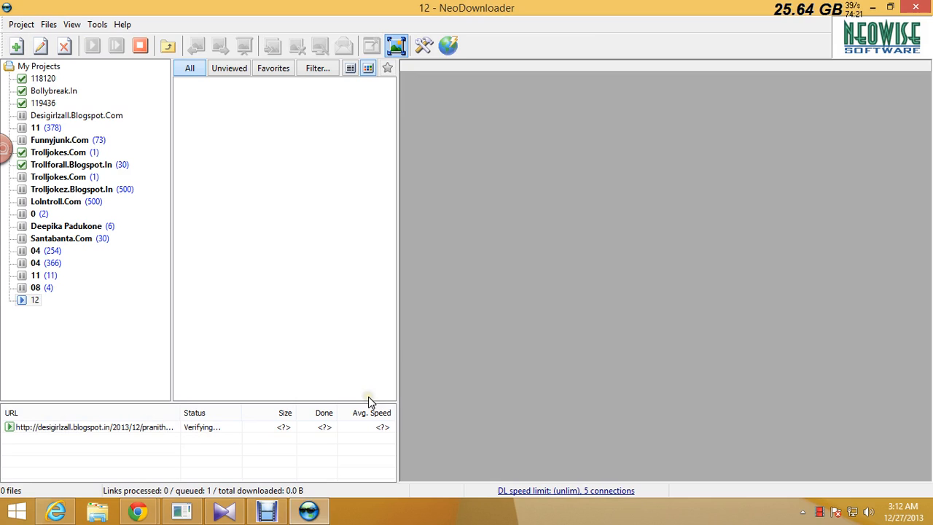
mouse_move(207, 421)
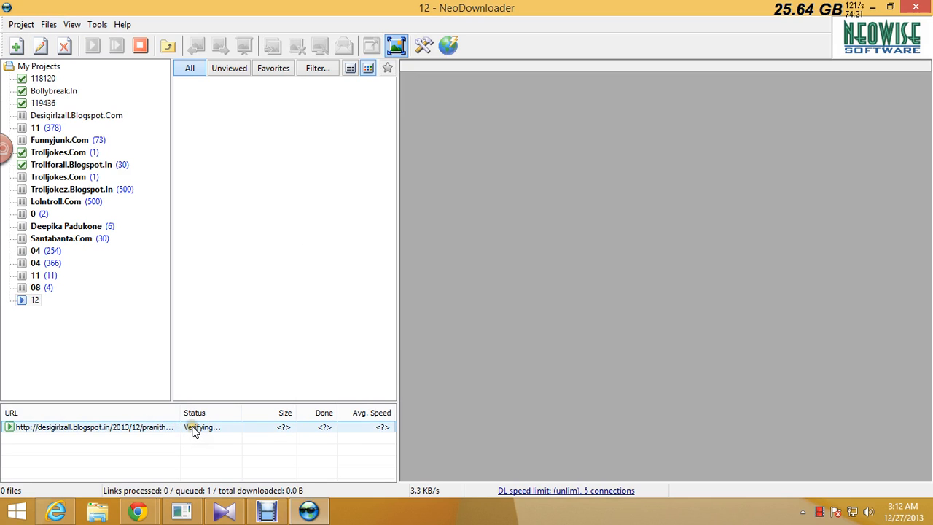
mouse_move(137, 510)
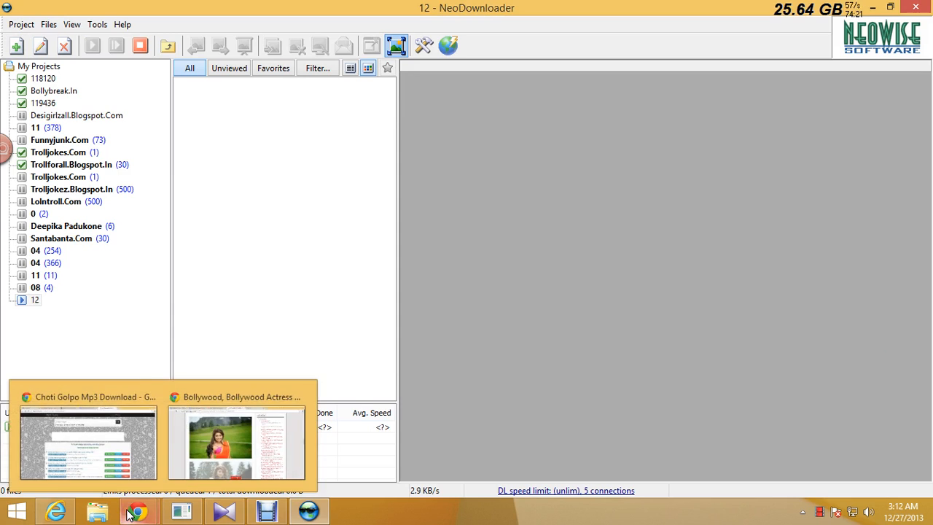
- Copy the Desigirlzall blog home page address in Chrome and return to NeoDownloader
left_click(236, 444)
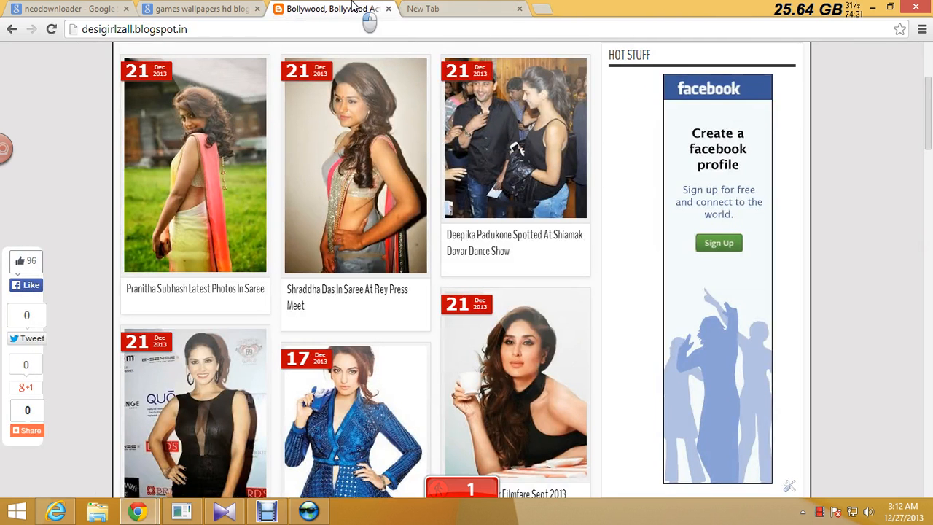
right_click(134, 29)
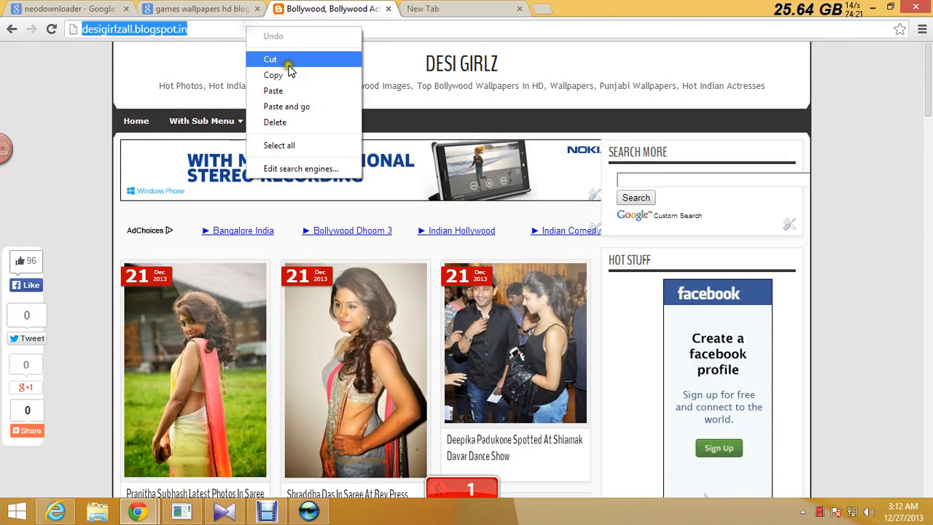
left_click(168, 60)
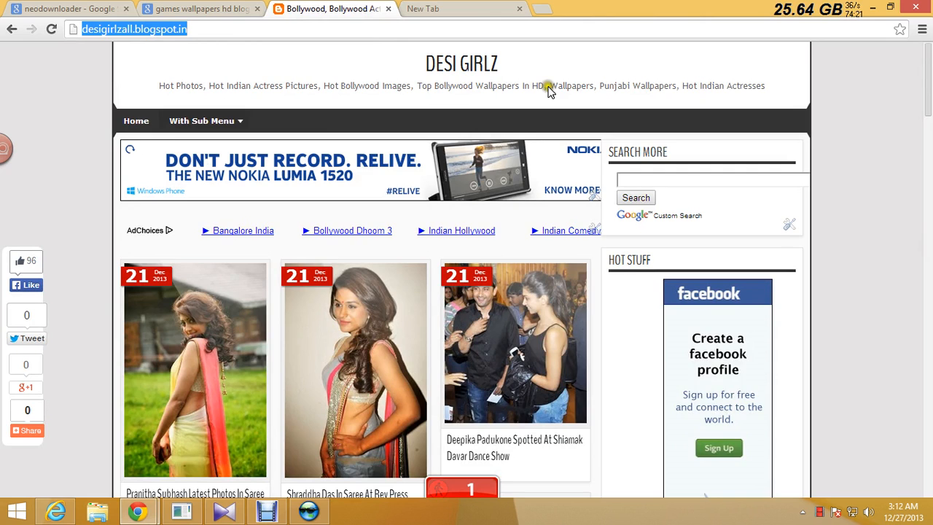
scroll("down", 3)
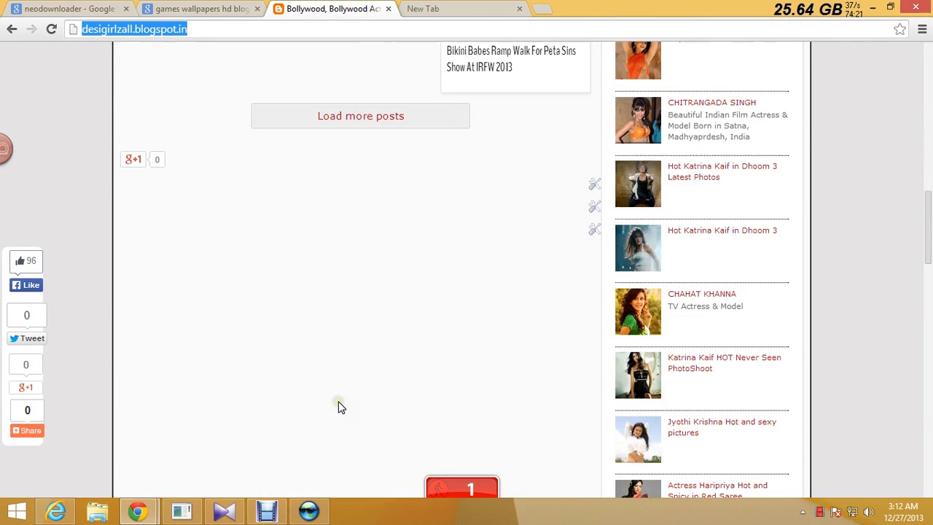
left_click(310, 510)
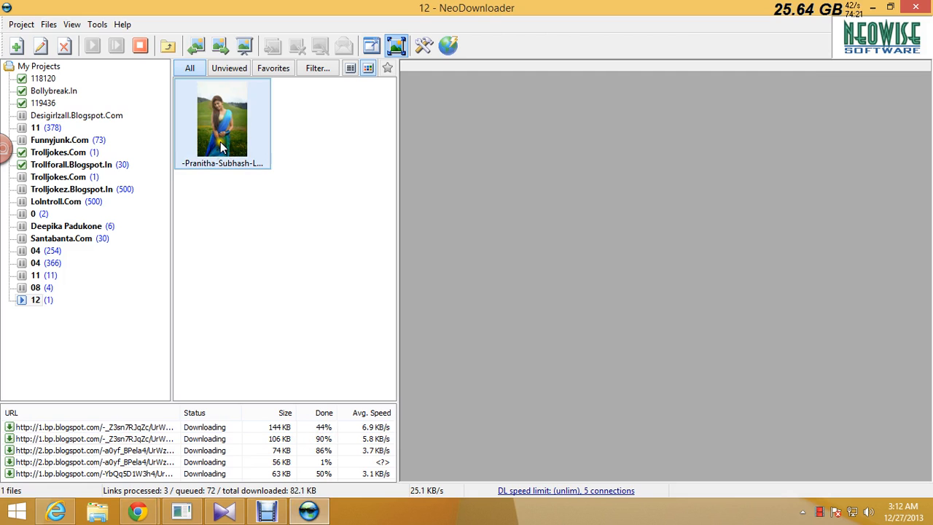
- Preview a downloaded saree photo, then create and start a whole-site project for the Desigirlzall blog
left_click(222, 120)
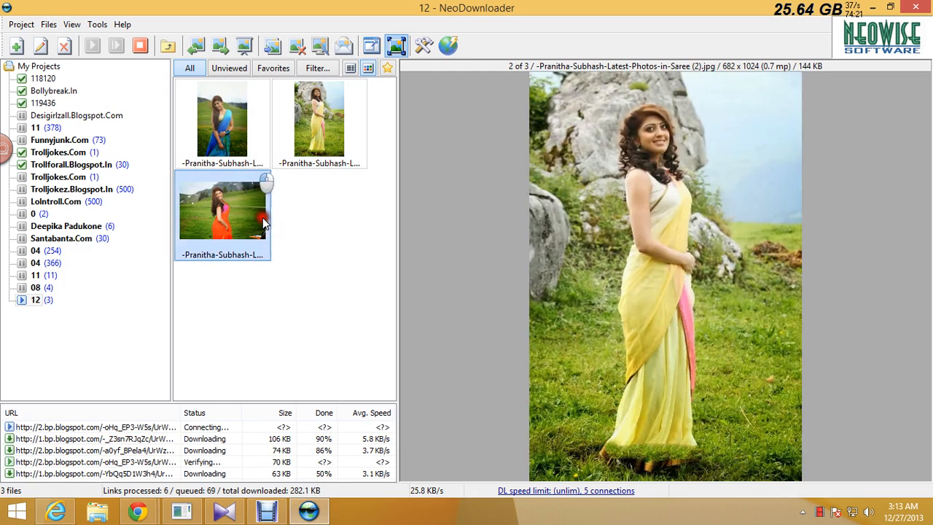
left_click(221, 207)
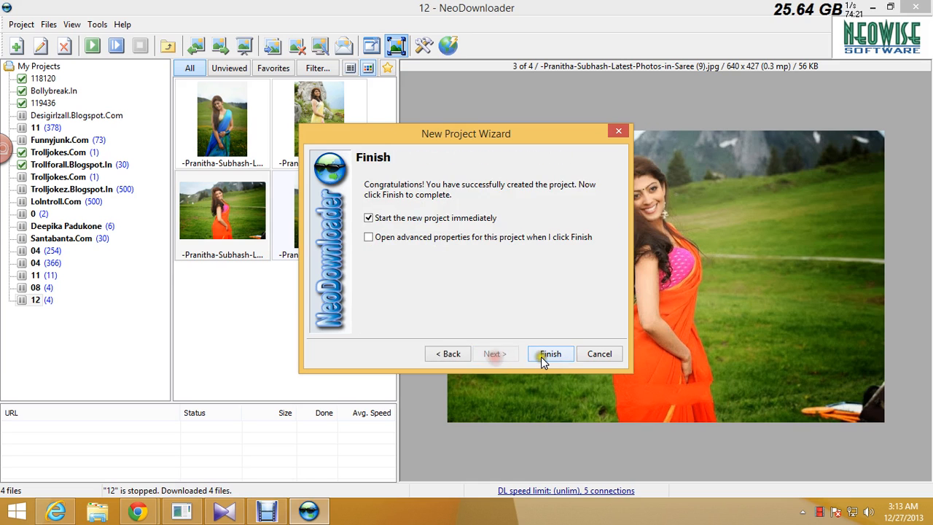
left_click(550, 354)
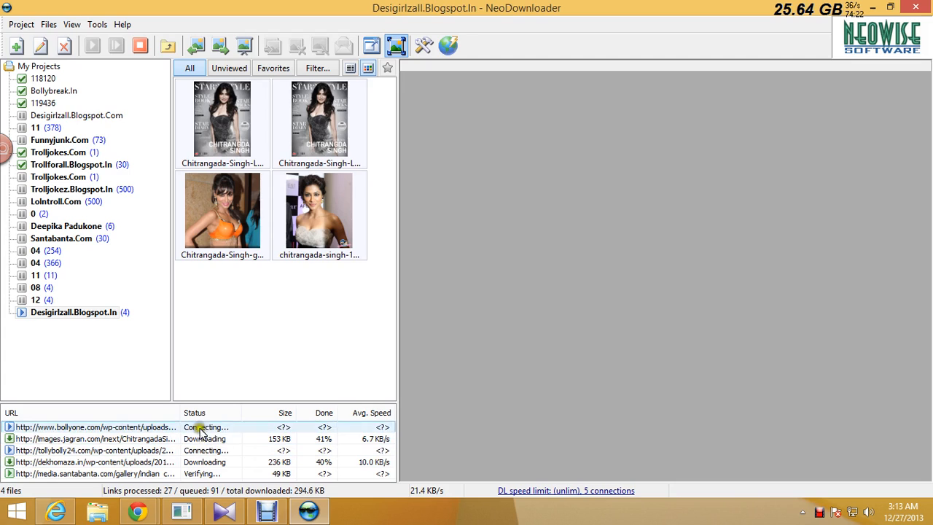
mouse_move(163, 345)
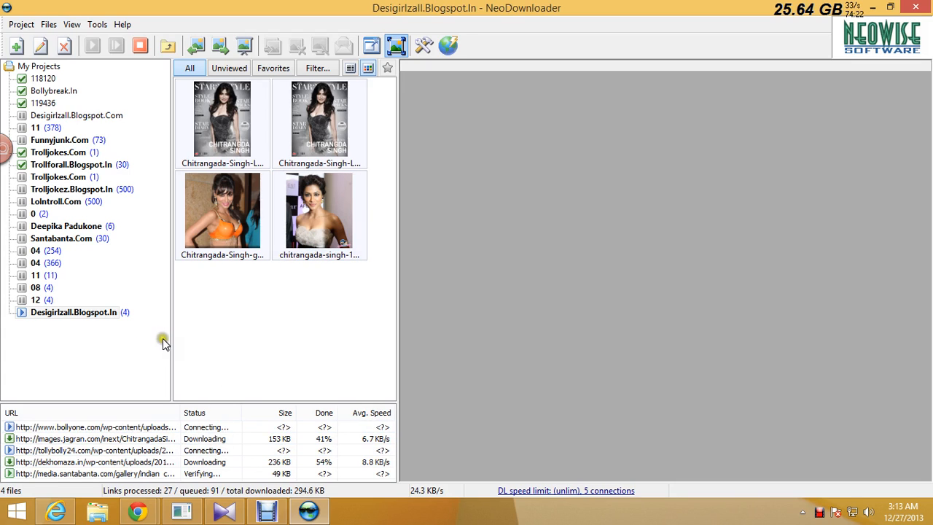
mouse_move(168, 357)
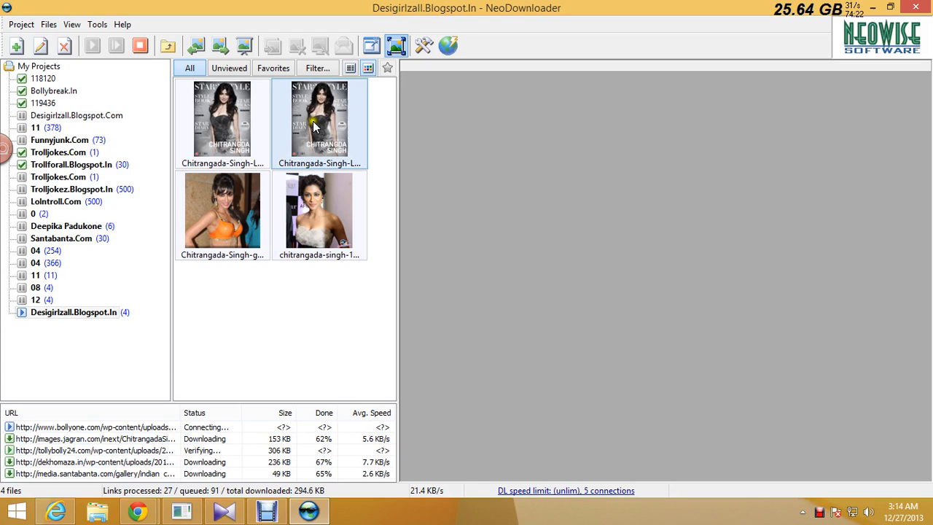
mouse_move(140, 45)
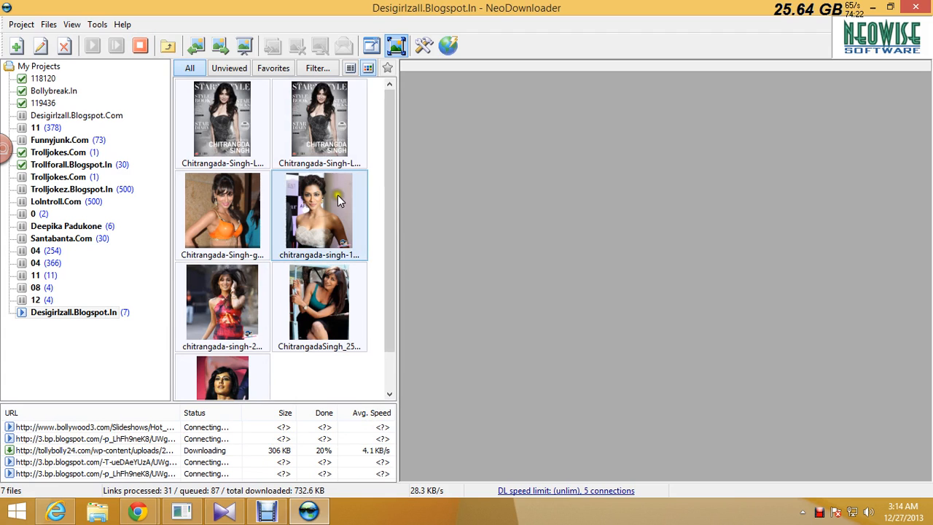
- Scroll the thumbnail pane to watch the new Chitrangada Singh images arrive
scroll("down", 3)
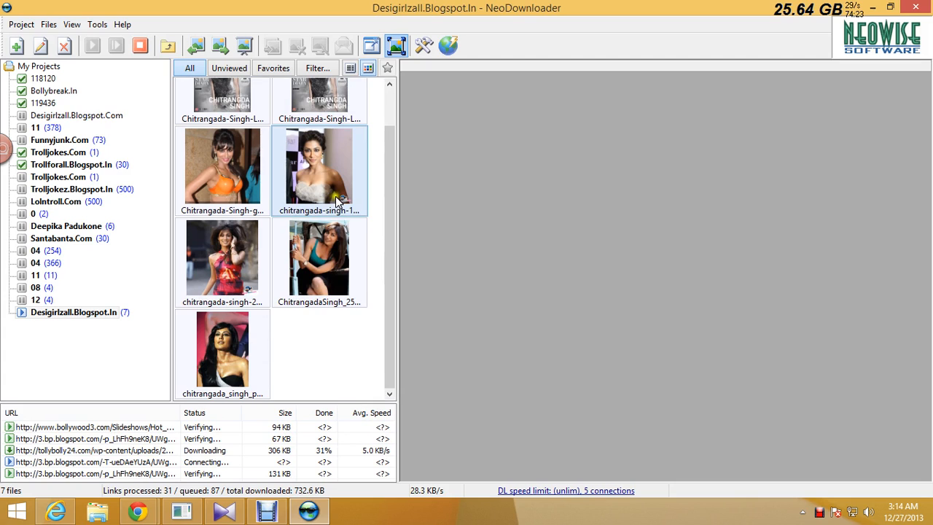